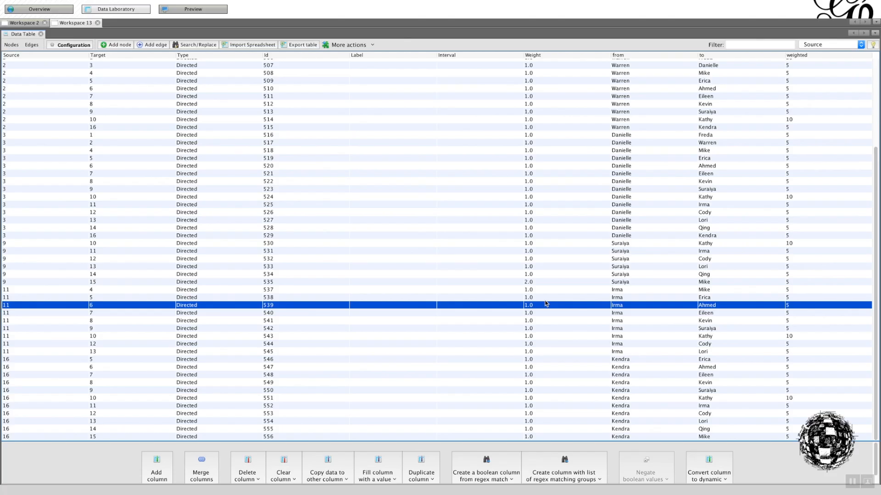
mouse_move(524, 286)
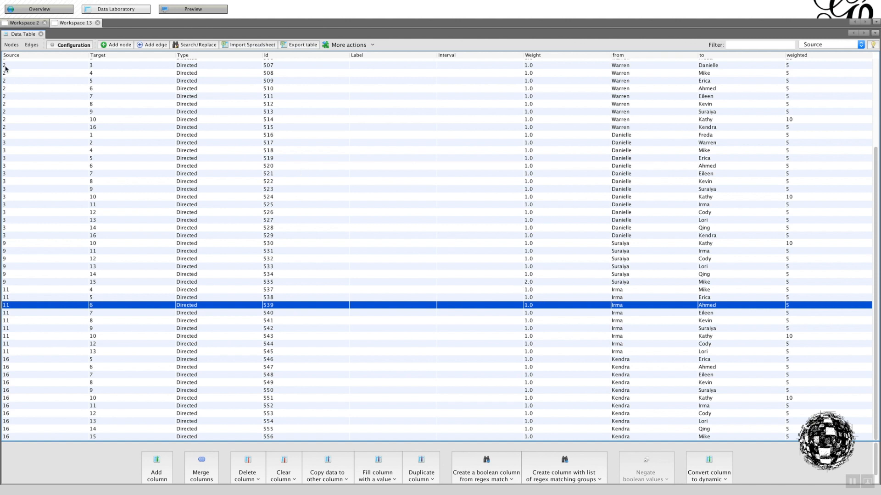
mouse_move(28, 22)
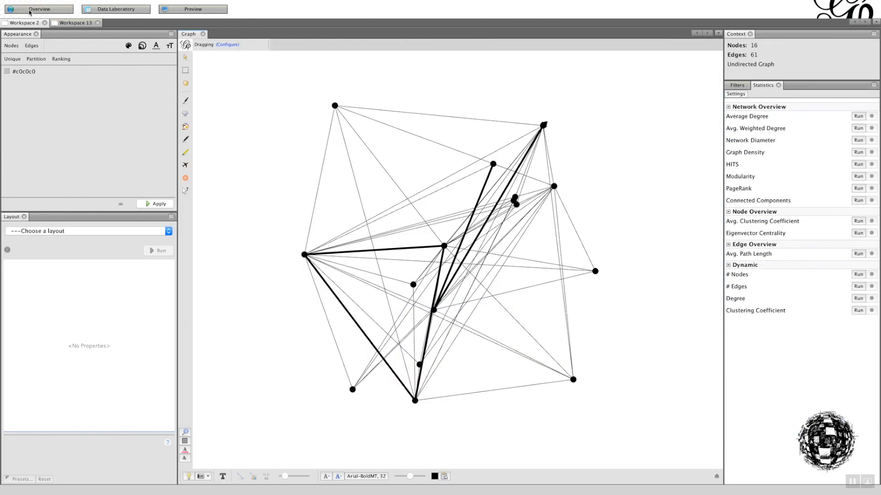
mouse_move(107, 163)
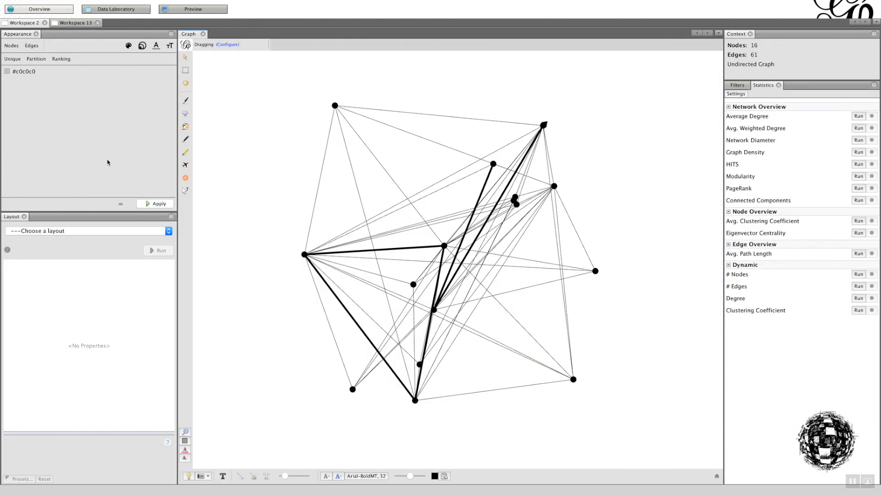
mouse_move(228, 349)
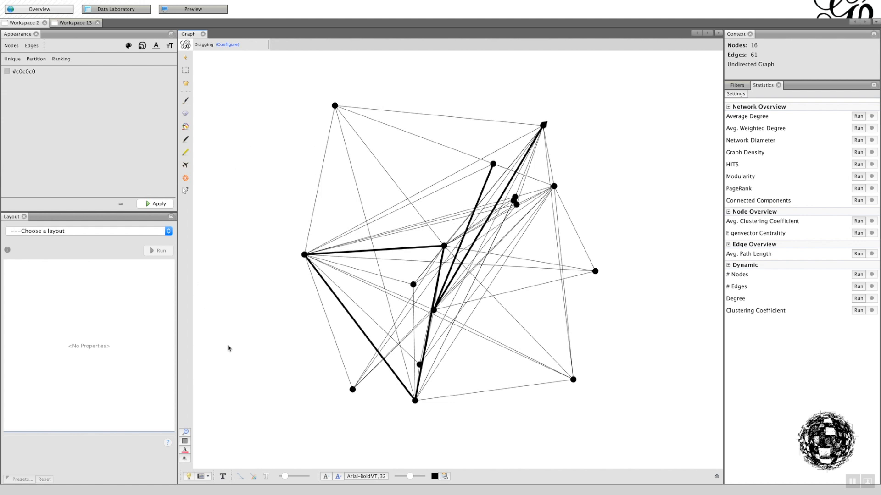
mouse_move(583, 383)
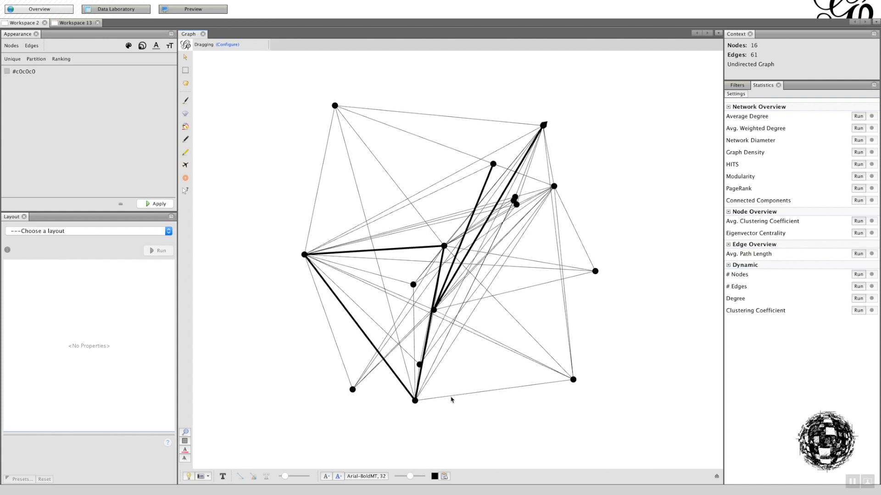
mouse_move(461, 399)
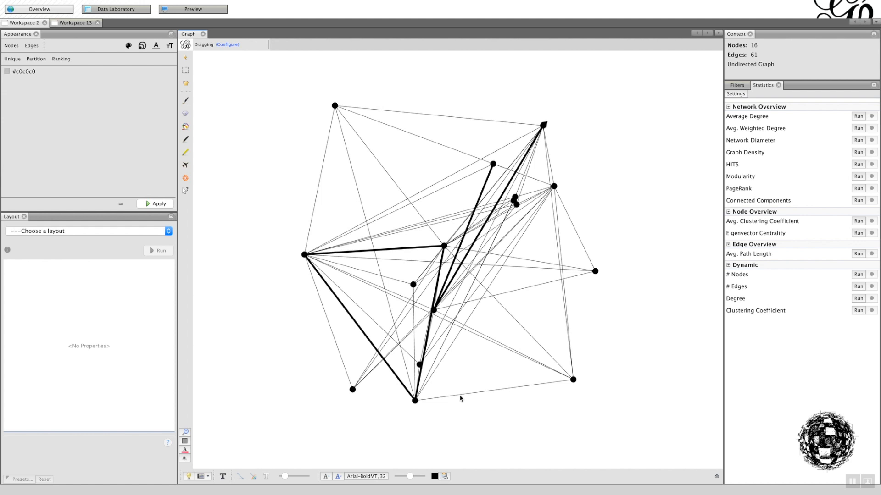
mouse_move(419, 404)
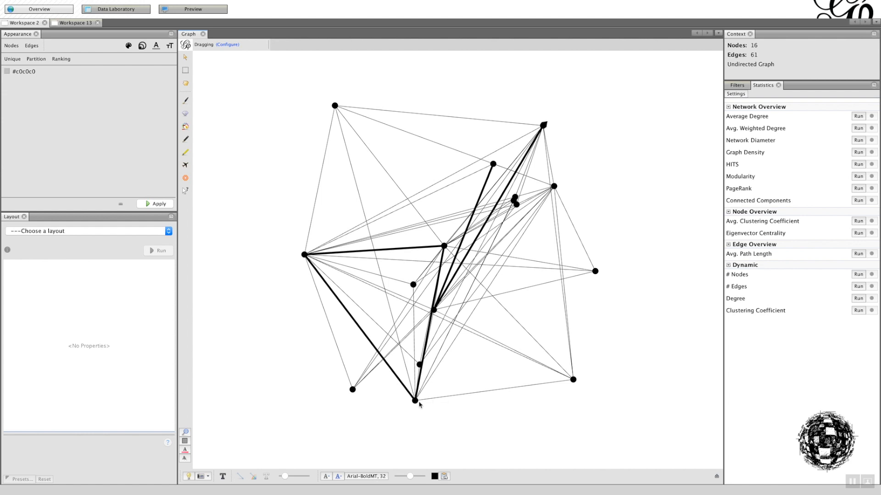
mouse_move(259, 432)
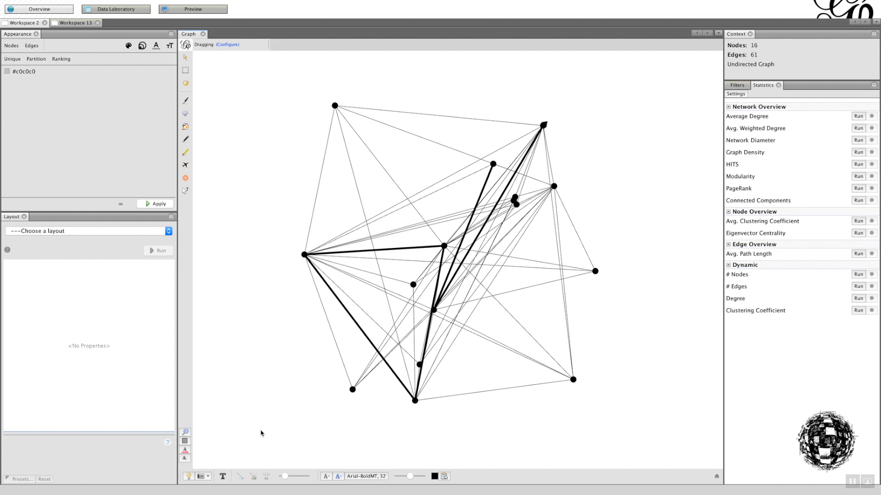
mouse_move(242, 451)
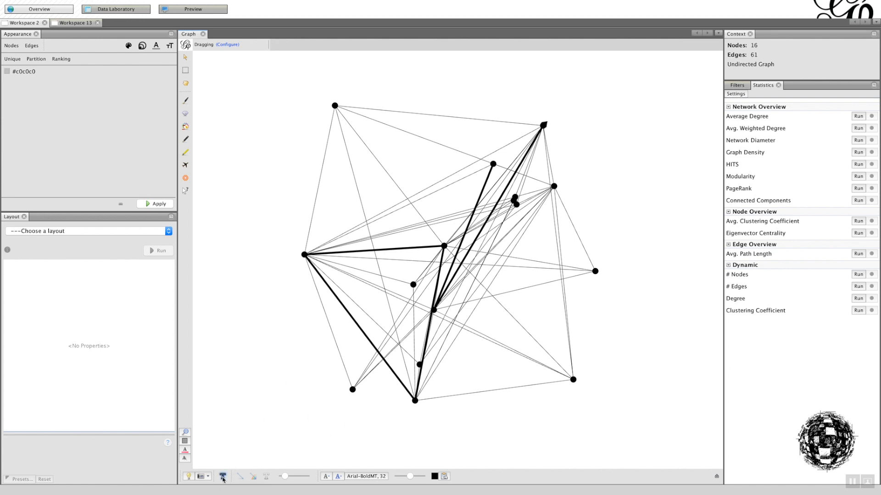
Step: Turn on node name labels so names like Ahmed, Freda and Suraiya appear on the graph
click(222, 477)
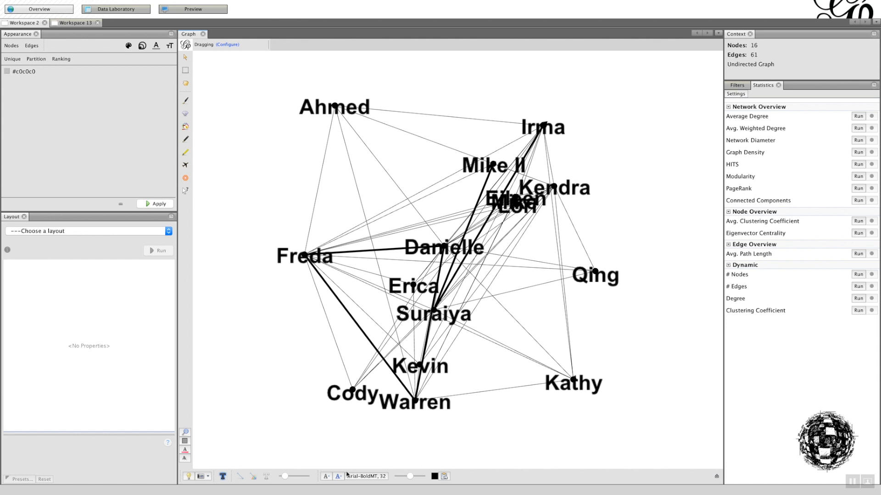
mouse_move(445, 489)
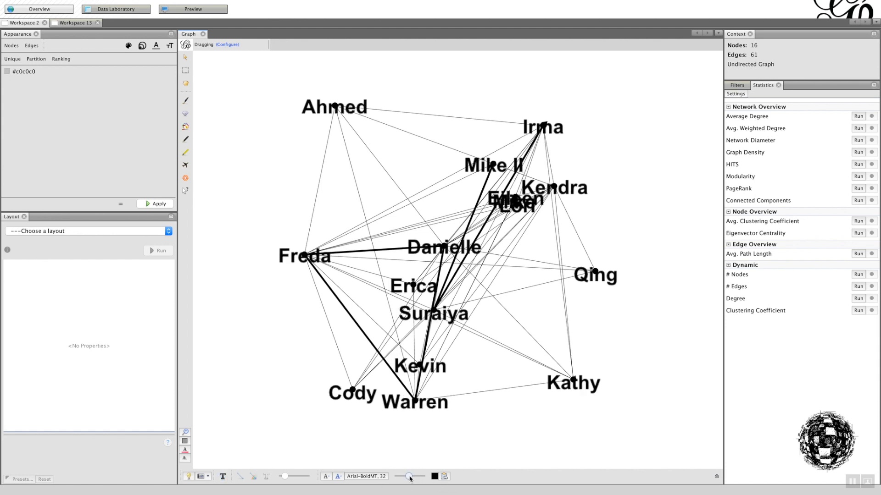
mouse_move(246, 472)
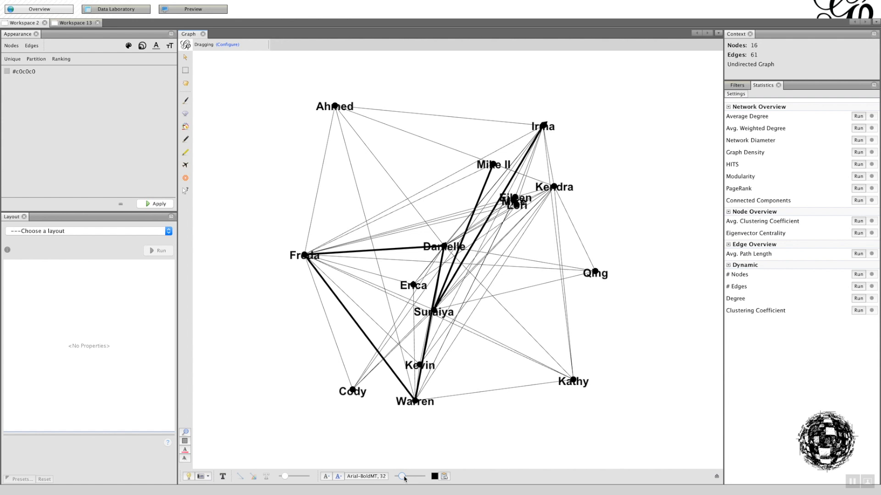
mouse_move(553, 227)
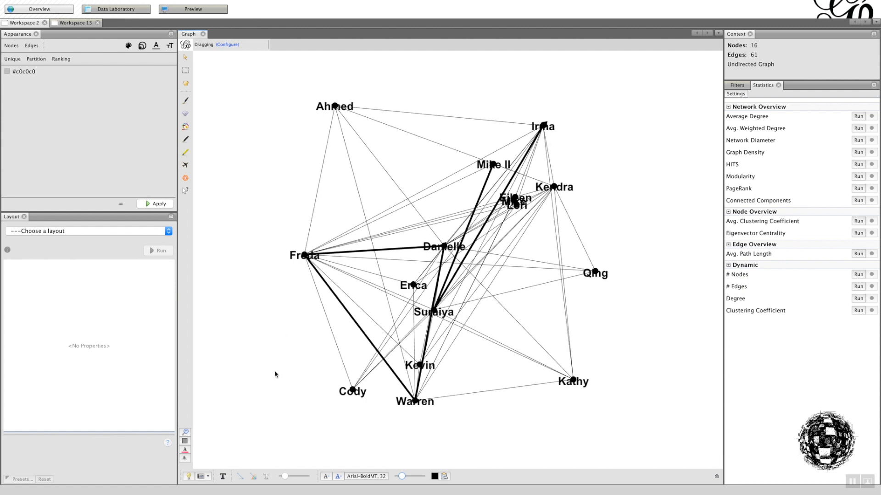
mouse_move(277, 427)
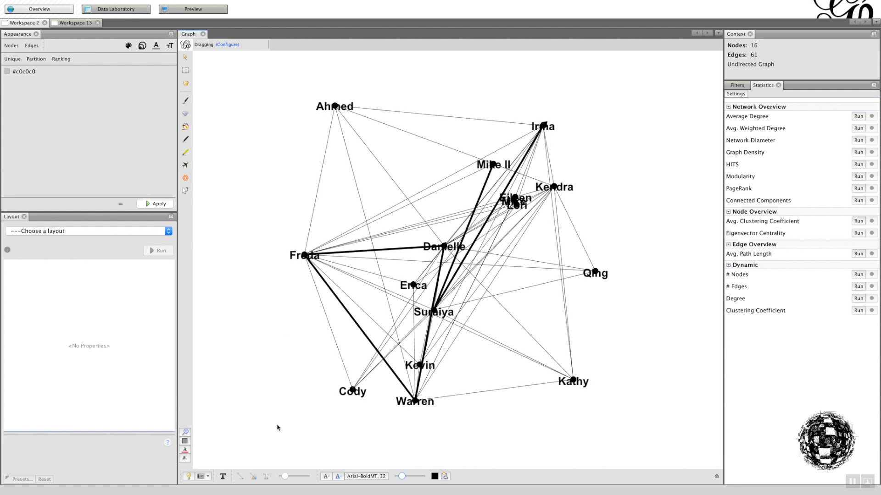
mouse_move(353, 346)
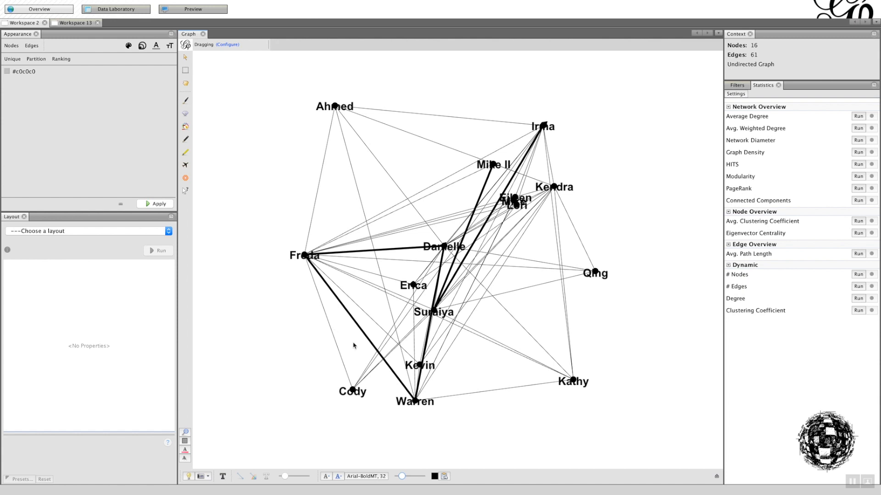
mouse_move(474, 310)
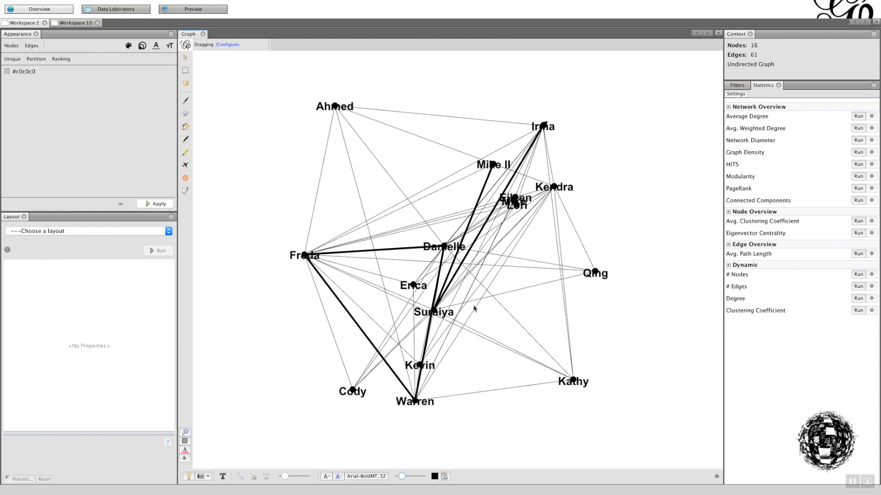
mouse_move(447, 291)
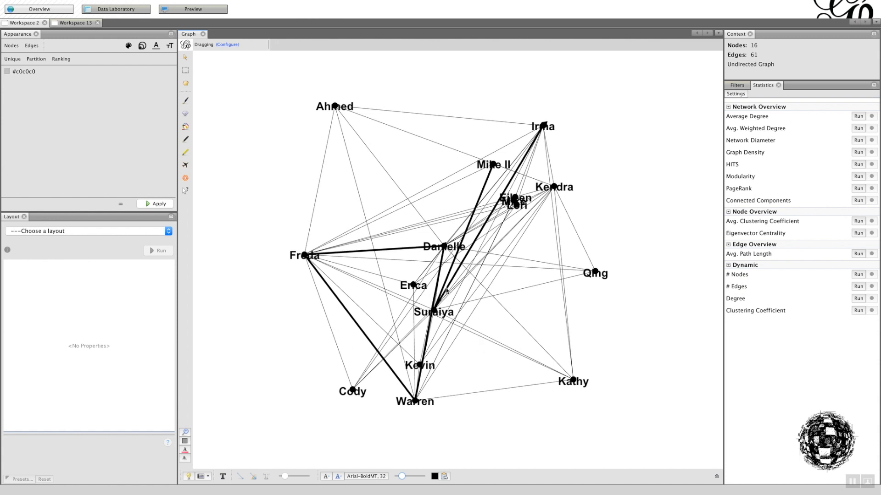
mouse_move(355, 312)
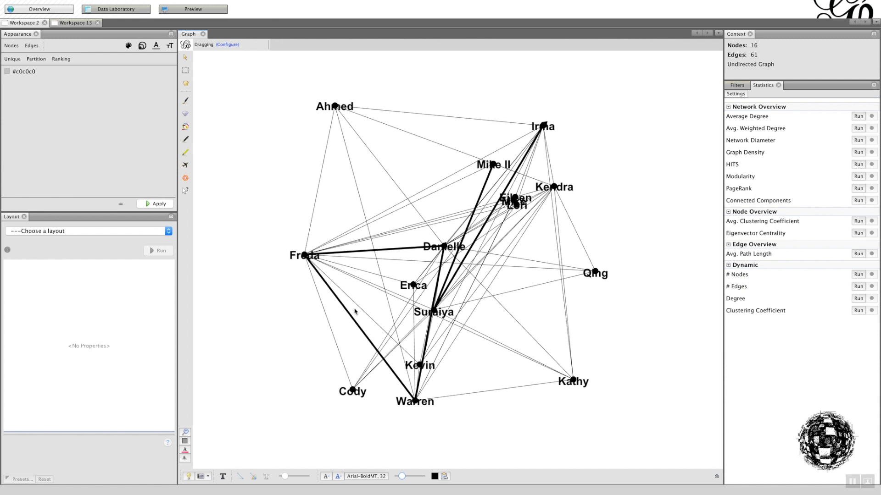
mouse_move(334, 336)
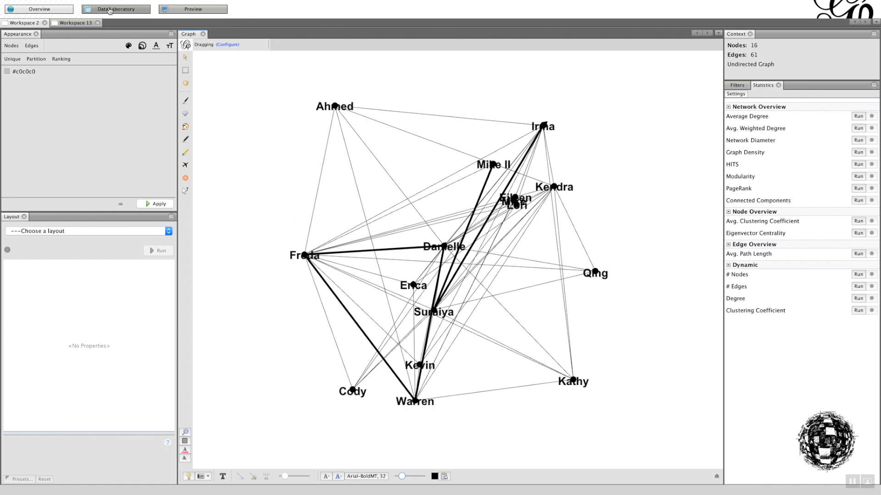
click(116, 8)
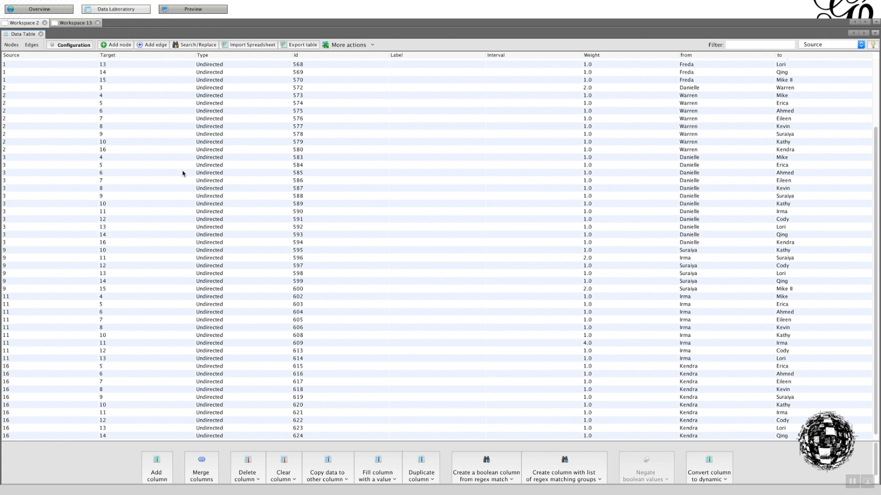
scroll(up, 3)
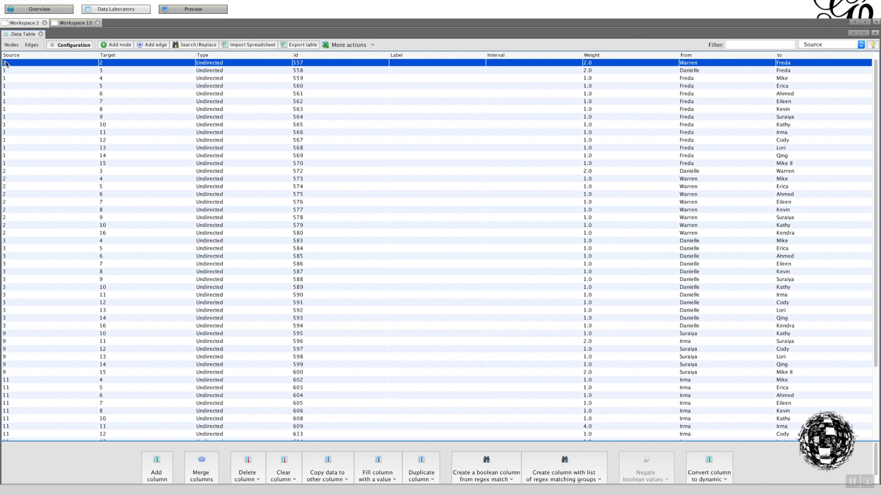
mouse_move(39, 71)
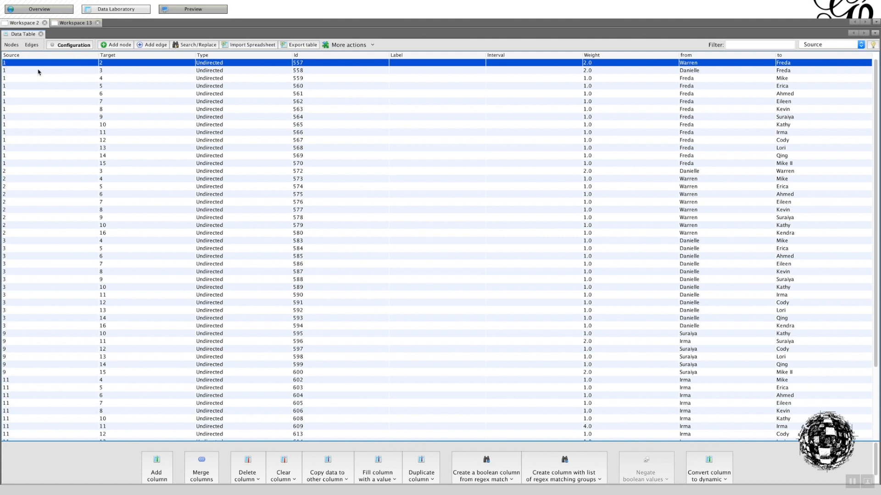
click(297, 71)
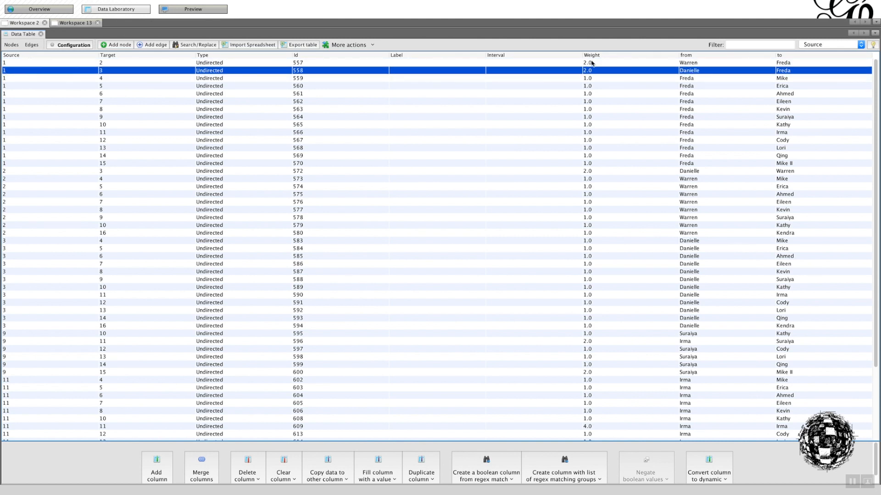
mouse_move(272, 31)
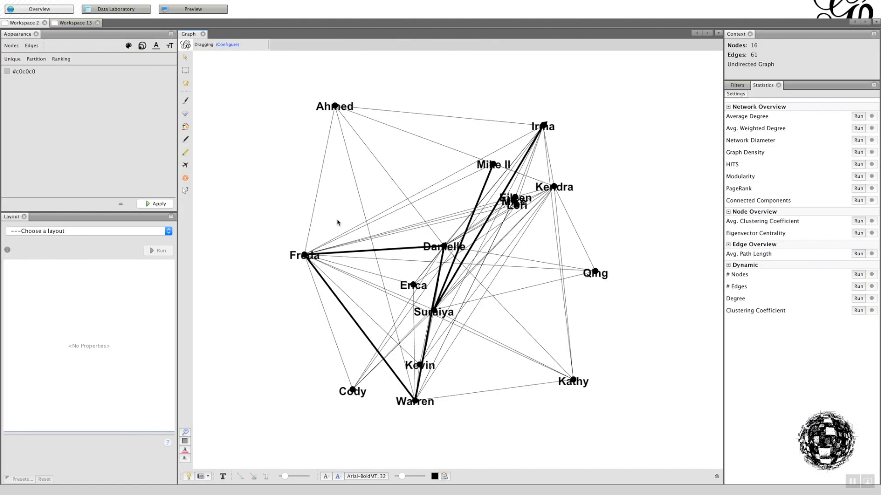
mouse_move(342, 305)
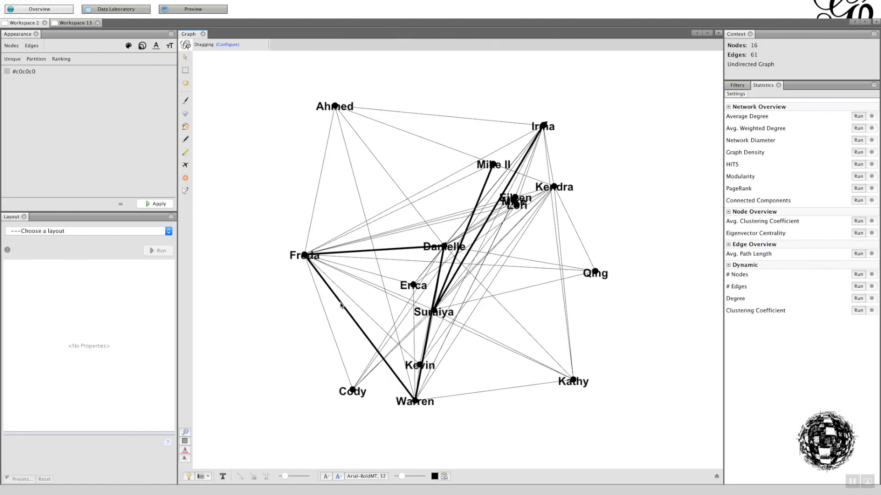
mouse_move(510, 174)
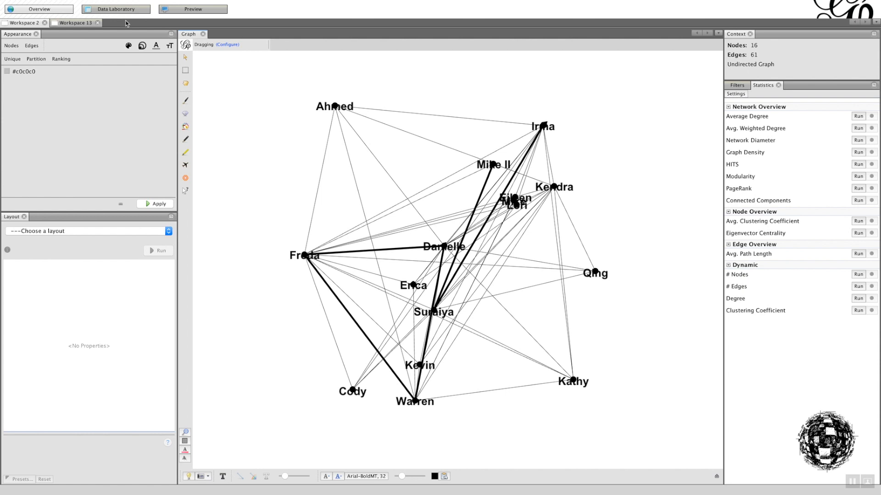
Step: Return to the Data Laboratory edge table and review later rows, including the Irma–Irma weight-4 self-loop
click(116, 8)
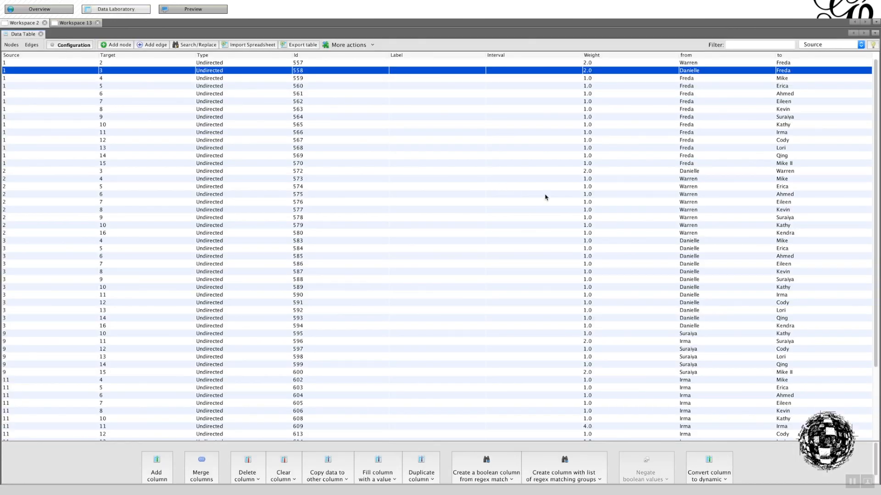
mouse_move(595, 368)
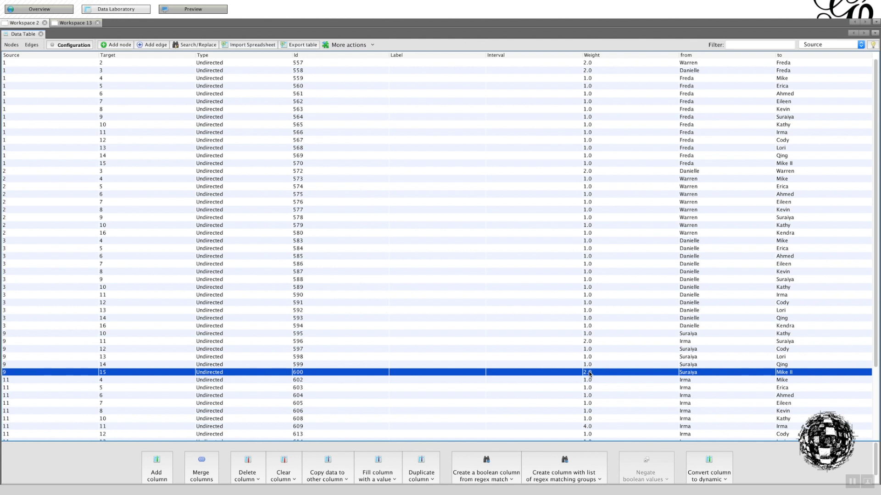
mouse_move(680, 439)
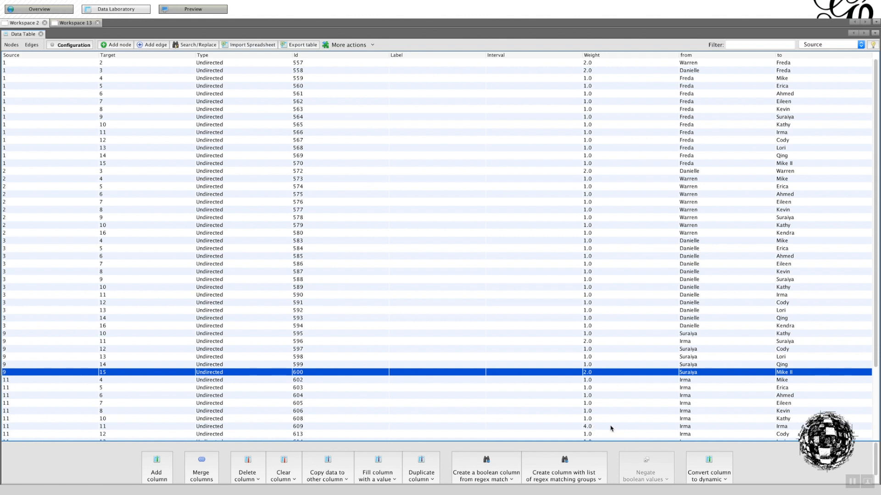
mouse_move(607, 428)
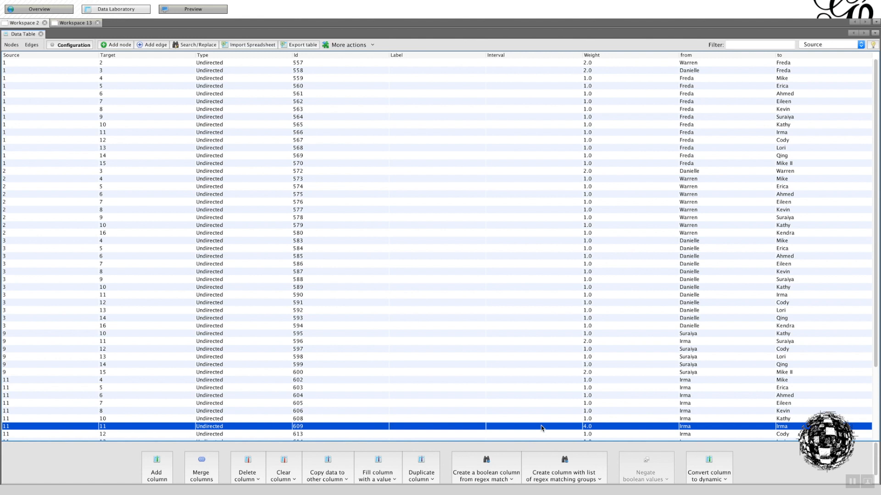
scroll(down, 3)
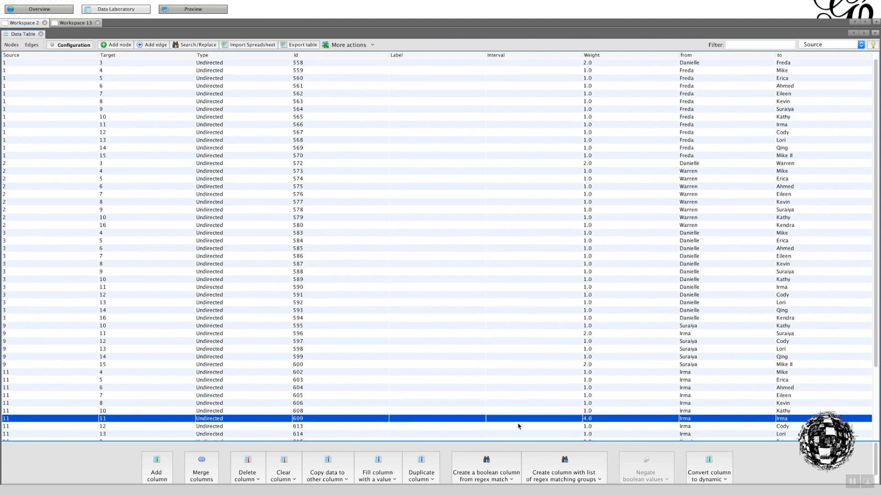
scroll(down, 3)
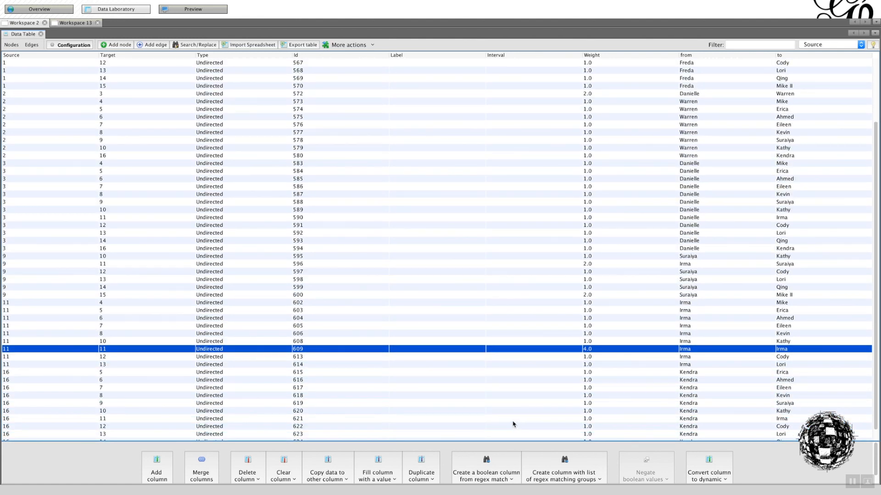
mouse_move(353, 384)
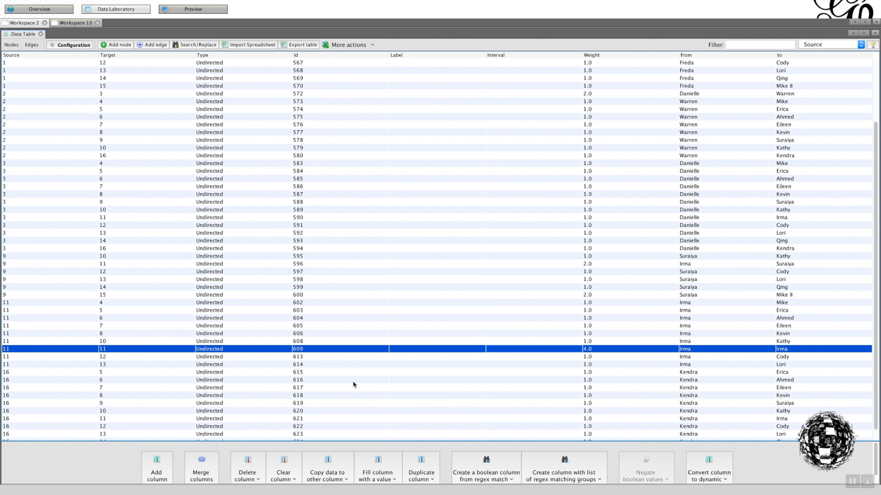
mouse_move(697, 376)
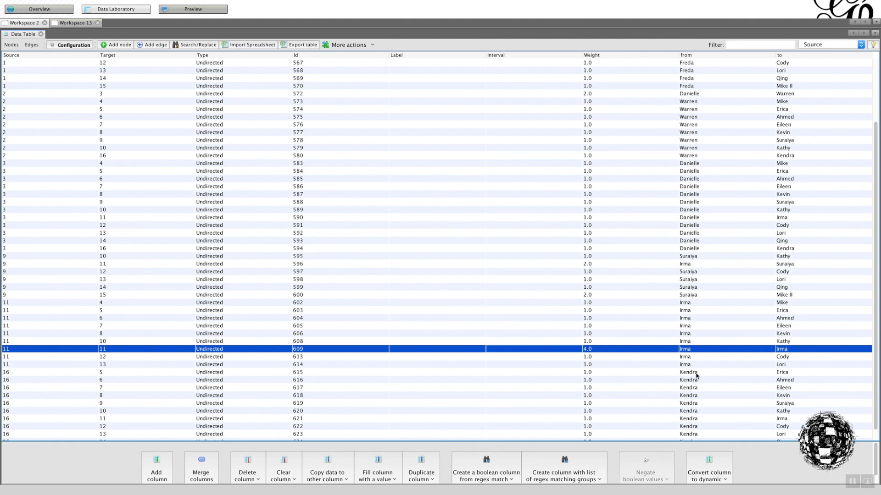
mouse_move(684, 355)
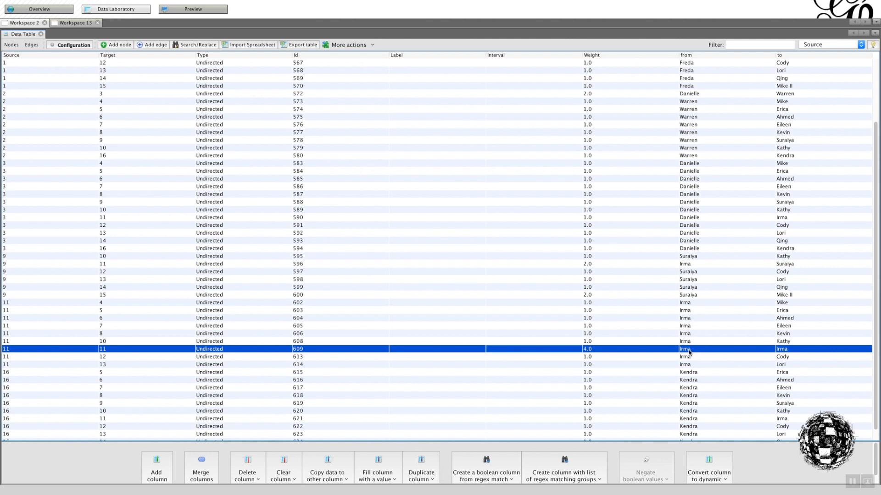
mouse_move(147, 126)
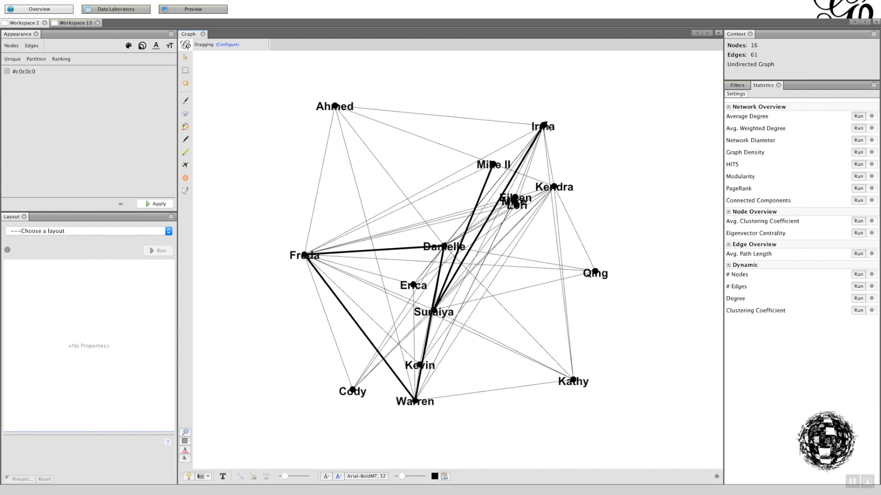
Step: Switch to Workspace 2's directed 64-edge network and view its edge table
click(539, 127)
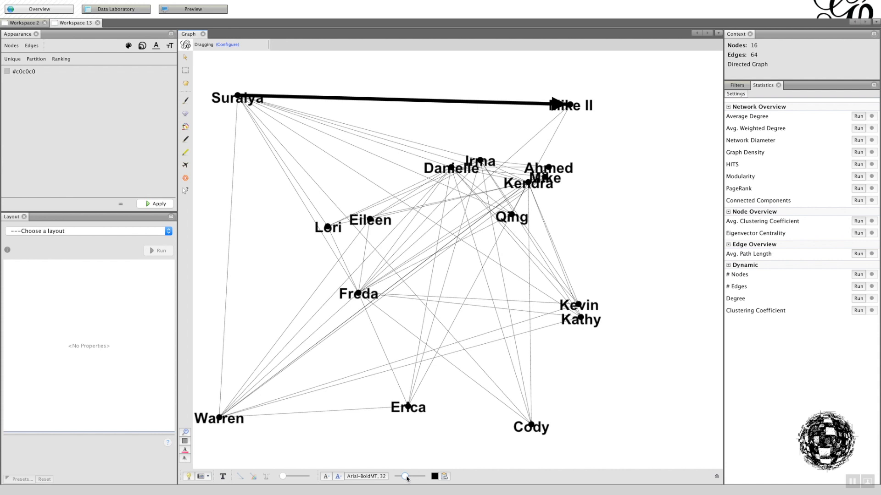
mouse_move(408, 476)
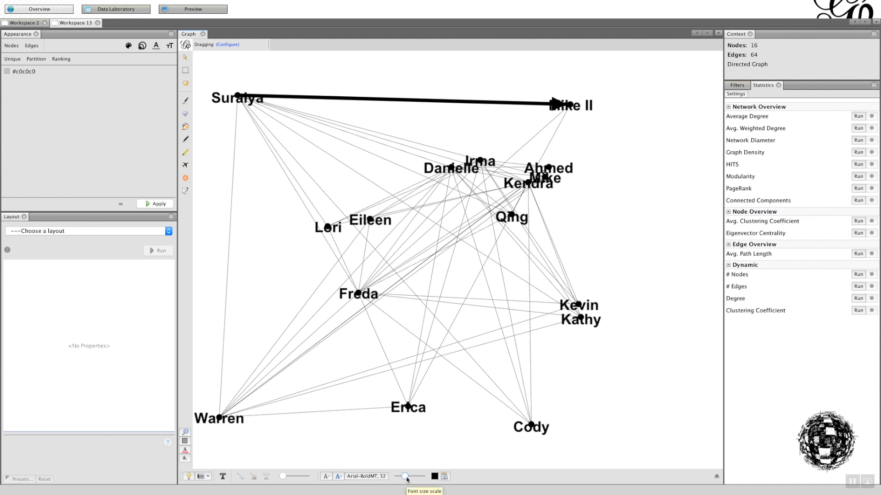
mouse_move(348, 479)
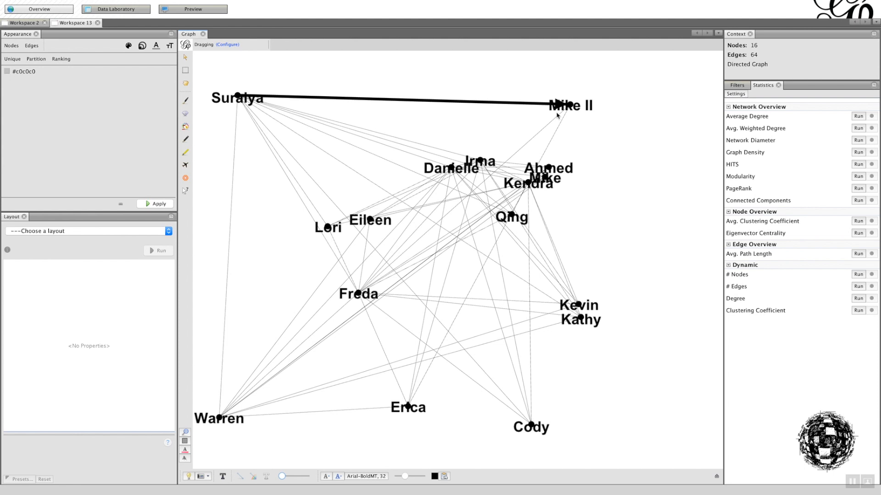
mouse_move(130, 34)
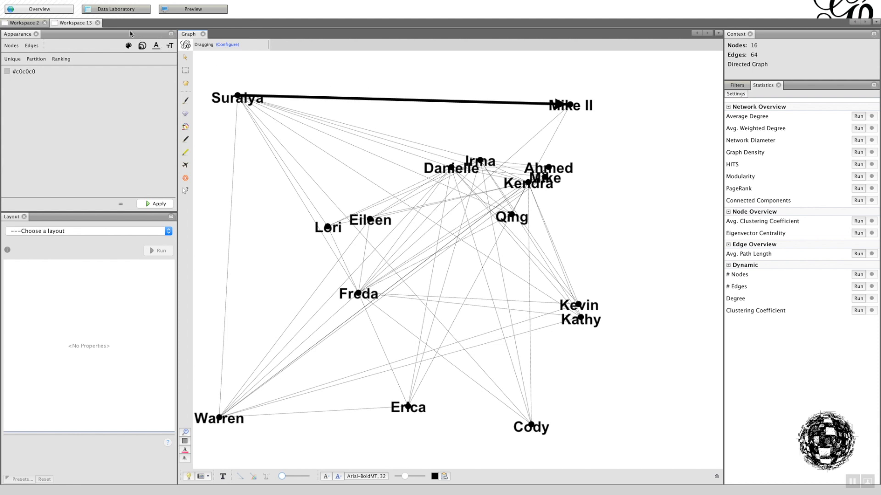
click(116, 9)
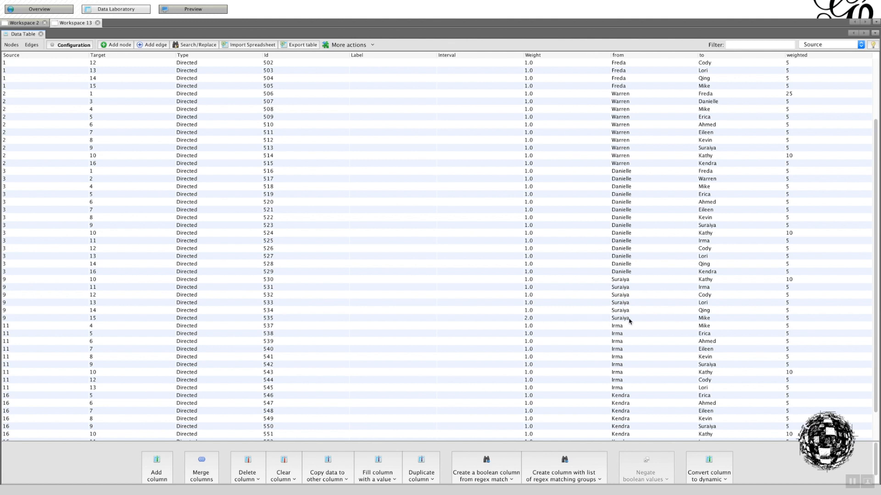
mouse_move(689, 313)
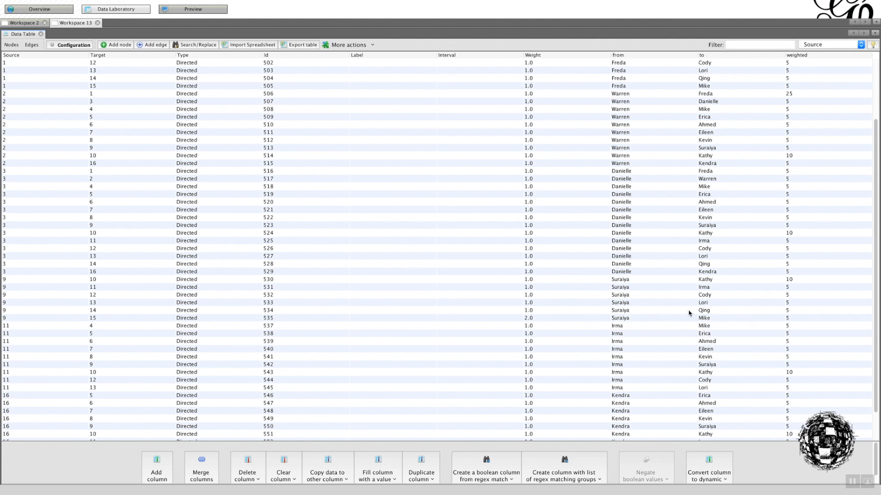
click(531, 55)
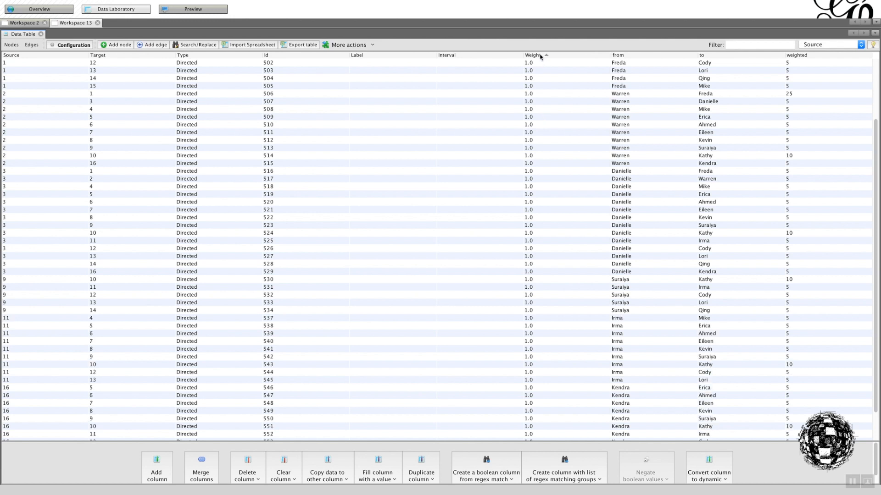
scroll(up, 3)
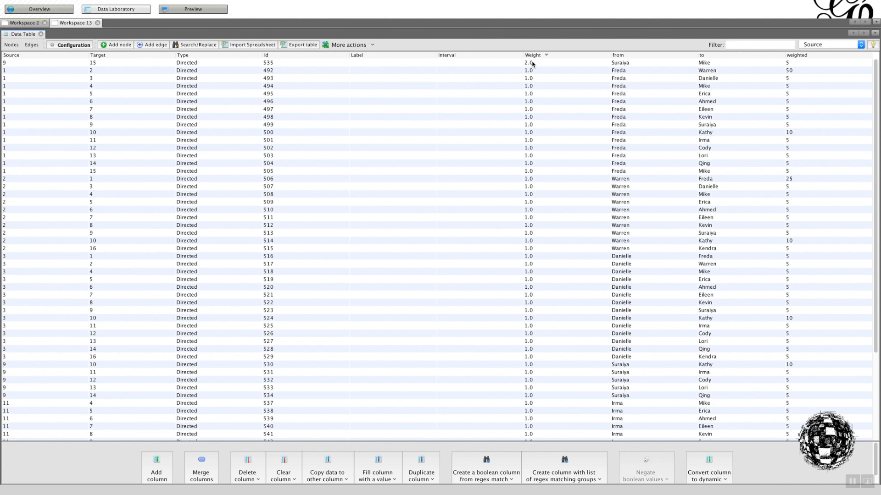
mouse_move(544, 66)
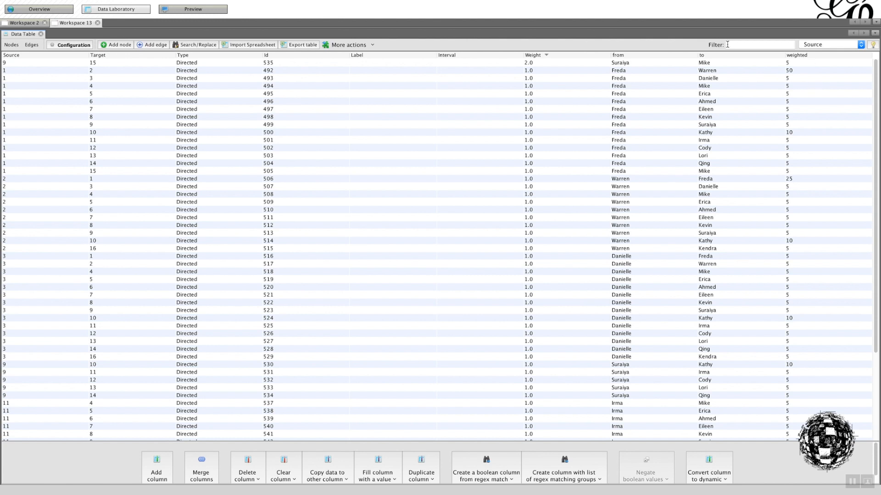
mouse_move(532, 61)
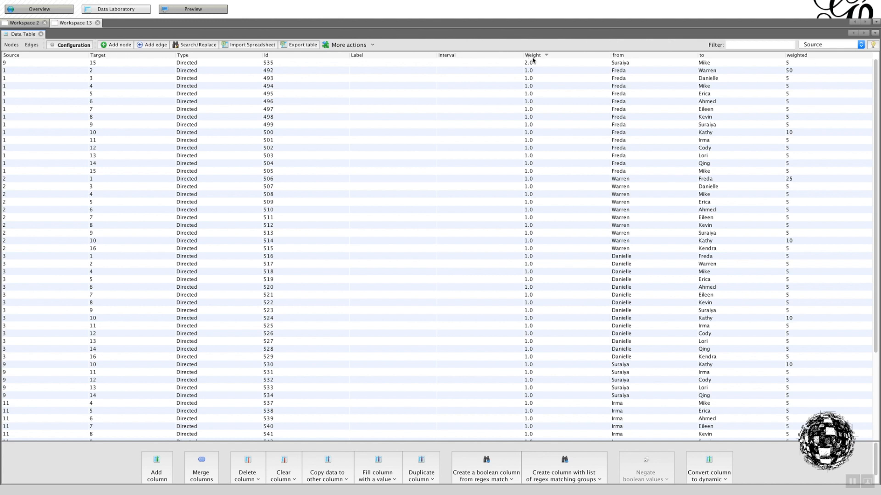
mouse_move(533, 59)
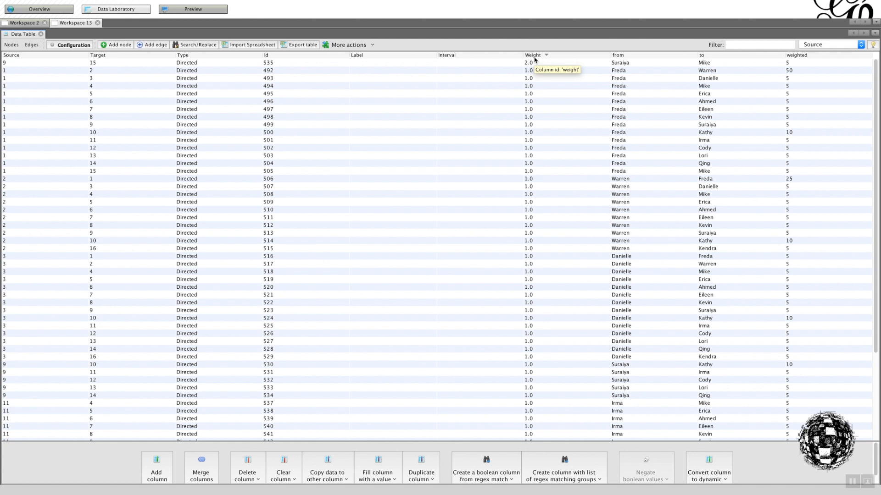
mouse_move(534, 60)
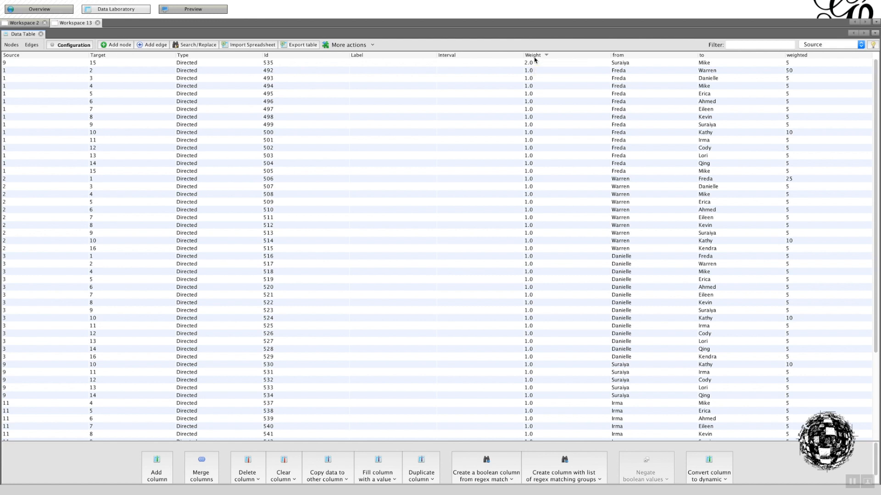
mouse_move(804, 67)
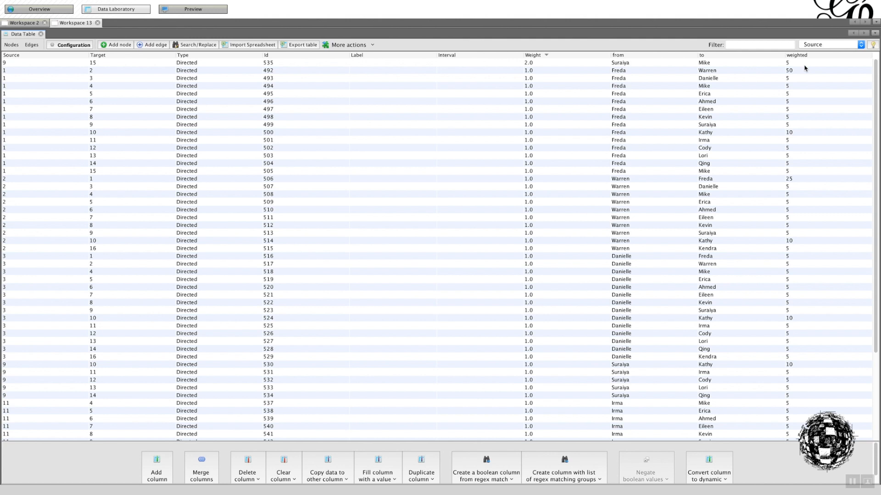
mouse_move(797, 61)
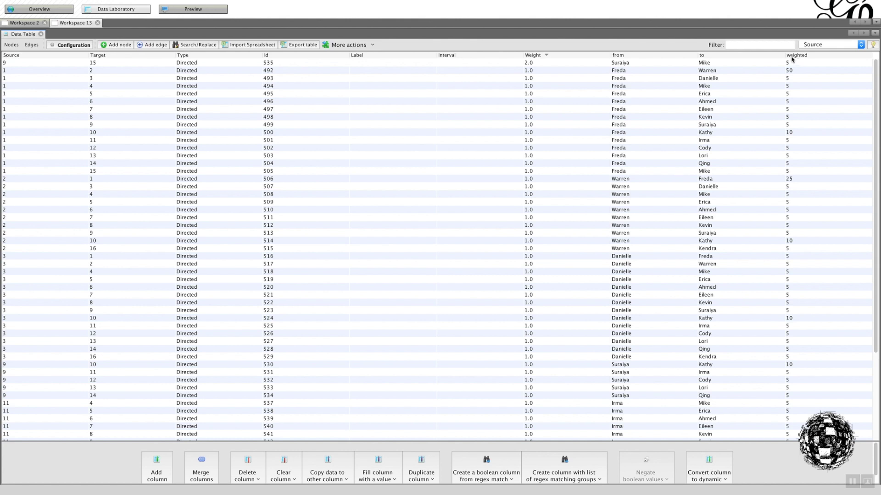
mouse_move(808, 75)
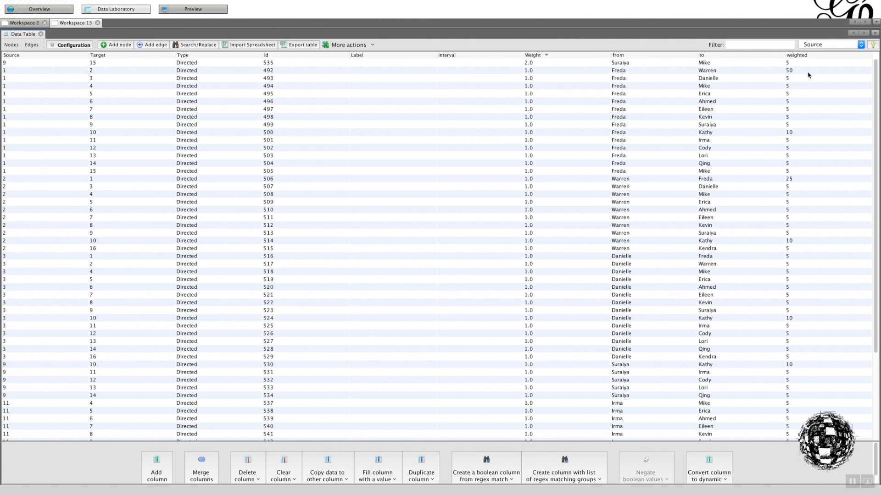
mouse_move(805, 59)
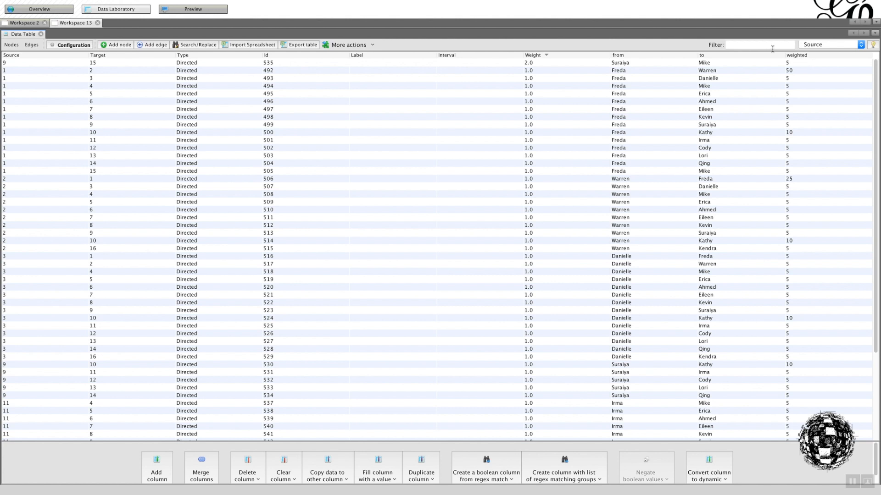
mouse_move(797, 56)
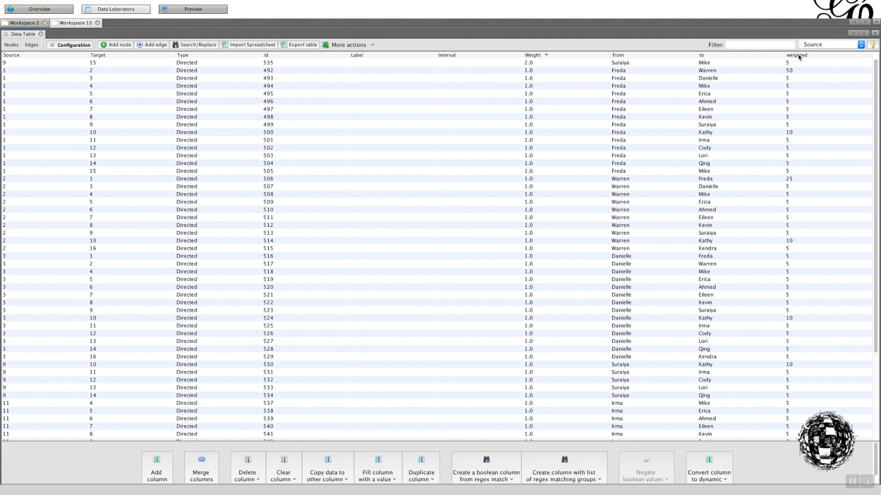
mouse_move(739, 73)
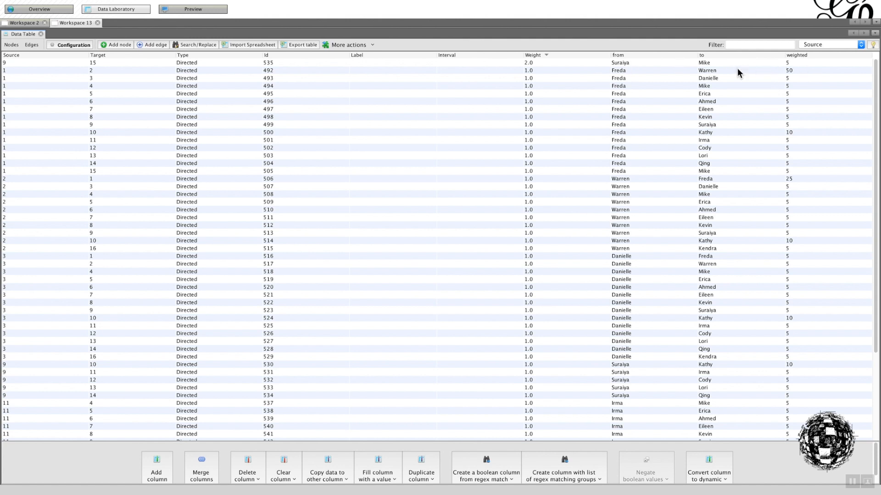
mouse_move(795, 75)
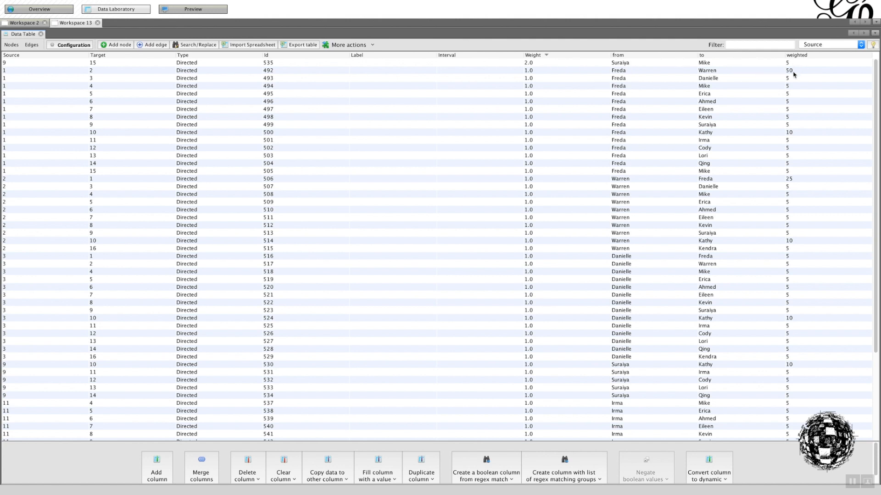
mouse_move(724, 82)
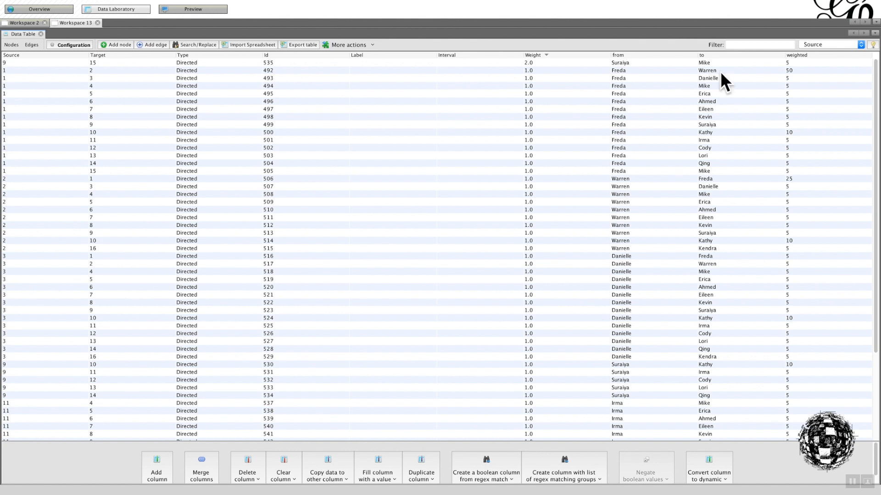
mouse_move(792, 153)
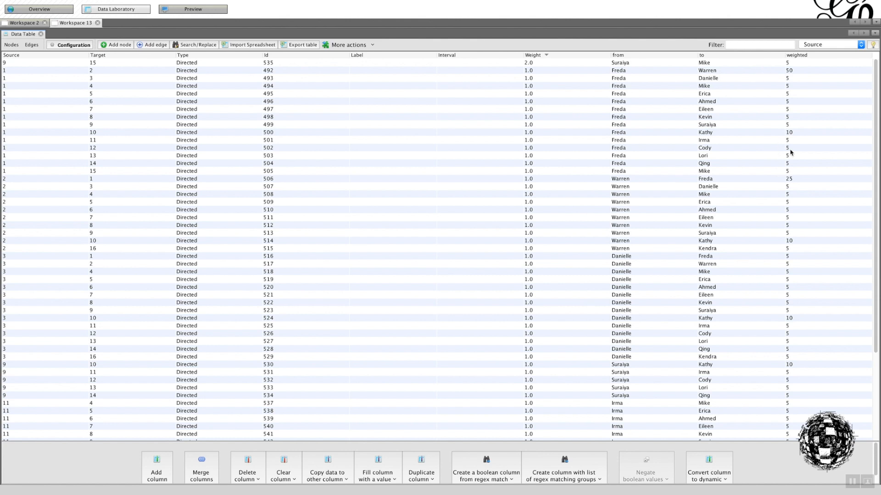
mouse_move(786, 81)
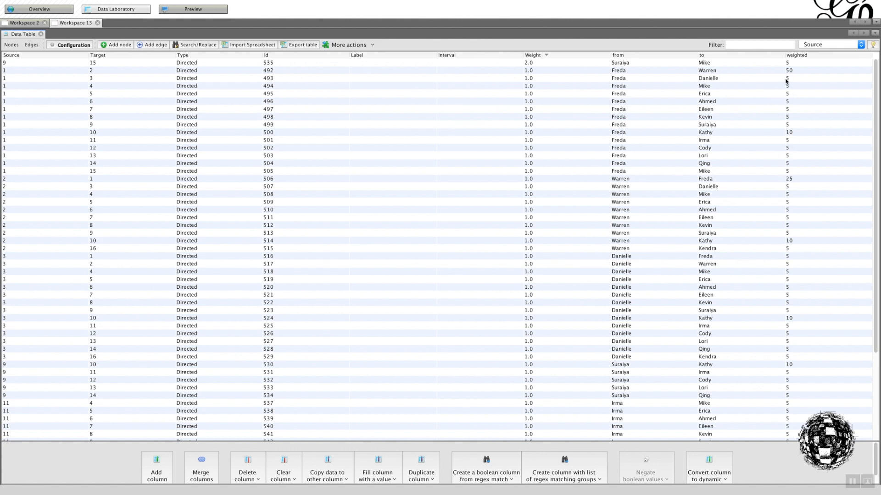
mouse_move(560, 57)
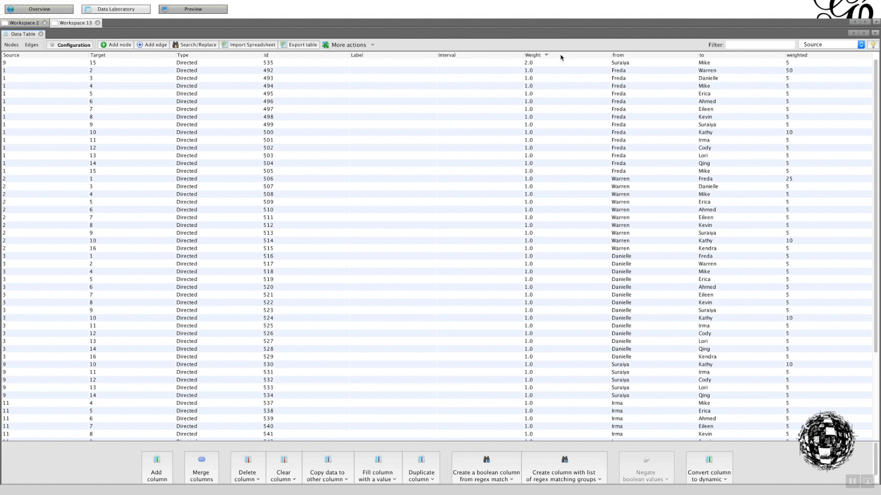
mouse_move(72, 61)
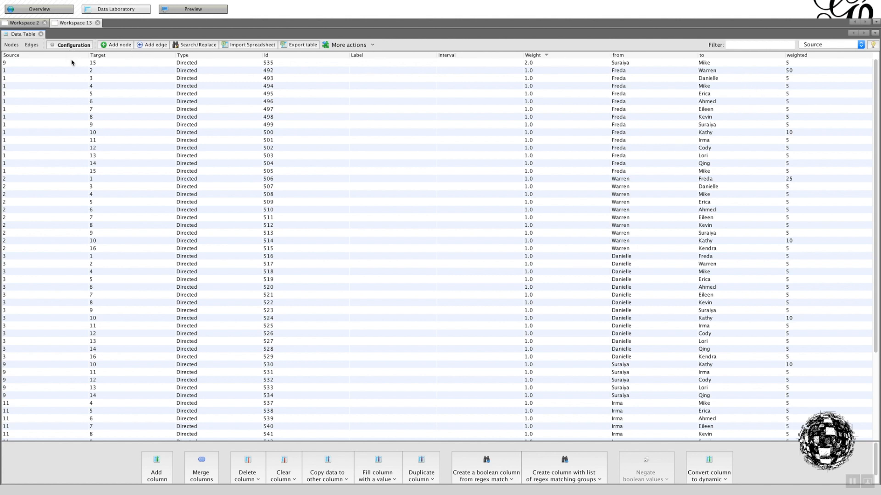
mouse_move(82, 69)
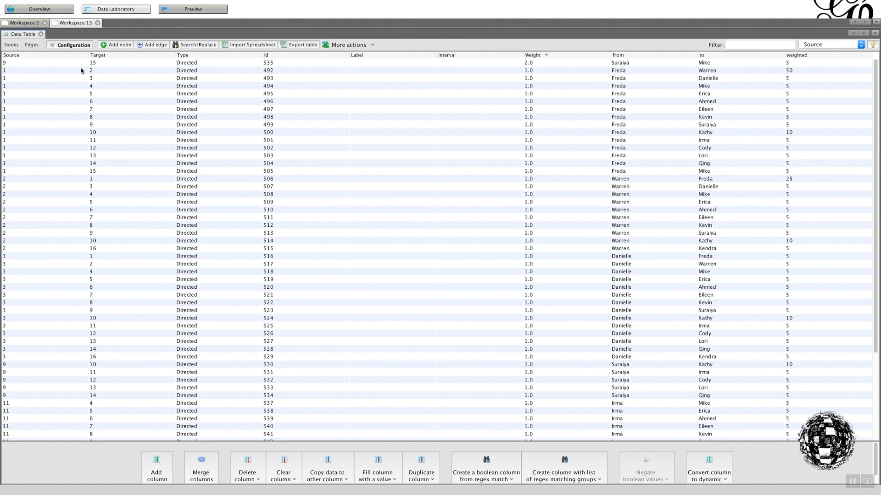
mouse_move(61, 31)
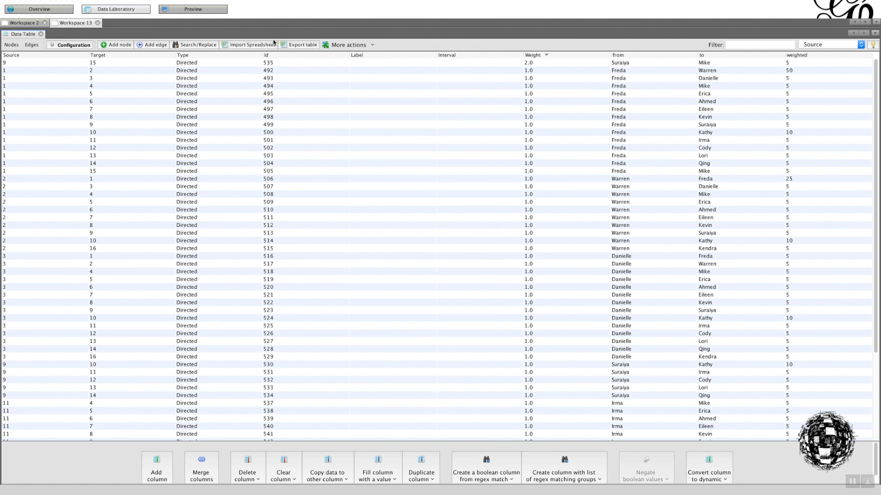
Step: Start a spreadsheet import and select Edge Self Loop.csv as the edge list
click(249, 45)
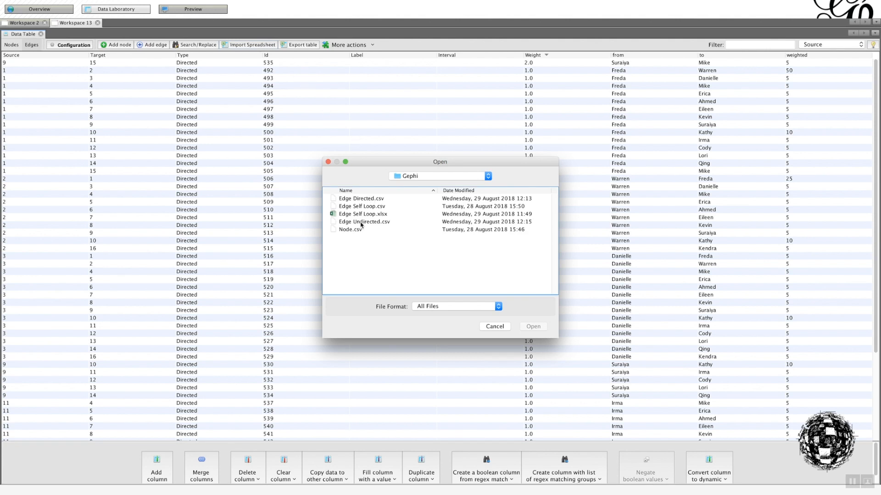
click(363, 207)
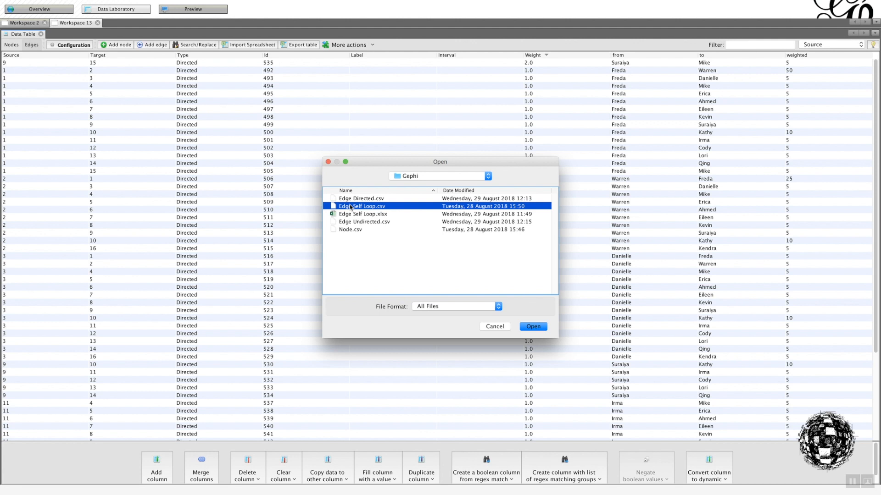
click(531, 327)
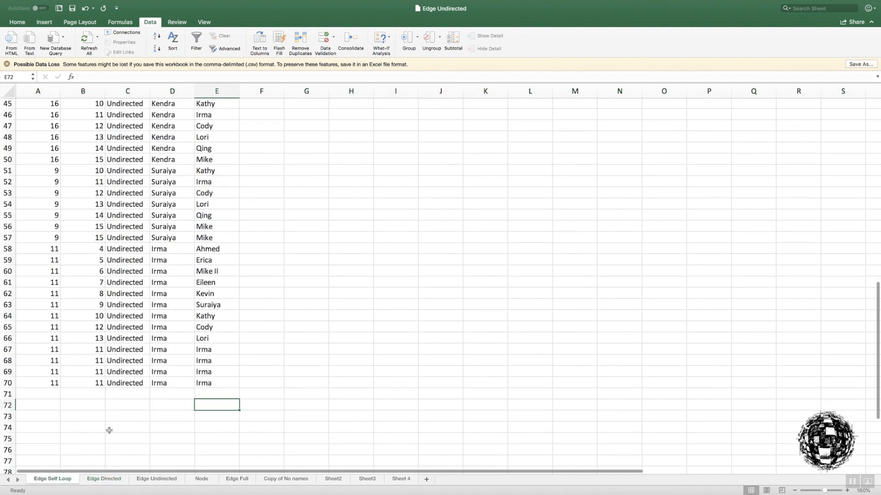
Step: Review the Irma-to-Irma self-loop rows in the Excel edge sheet
scroll(down, 3)
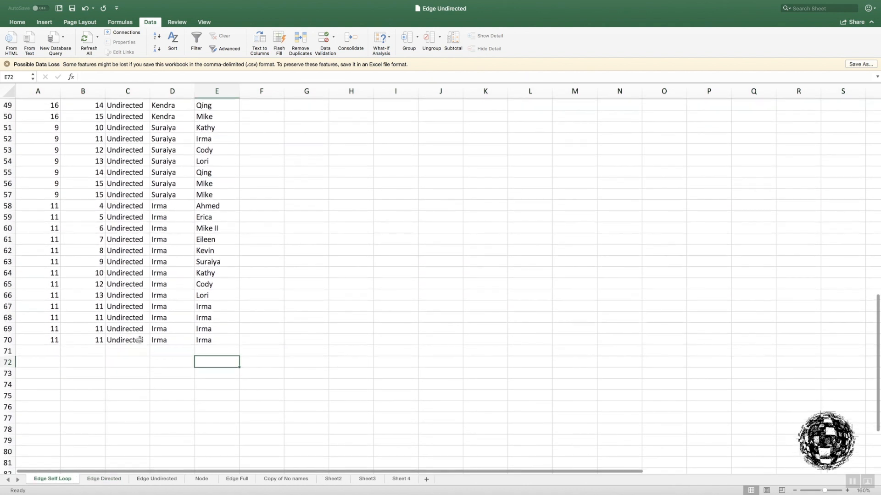
scroll(up, 3)
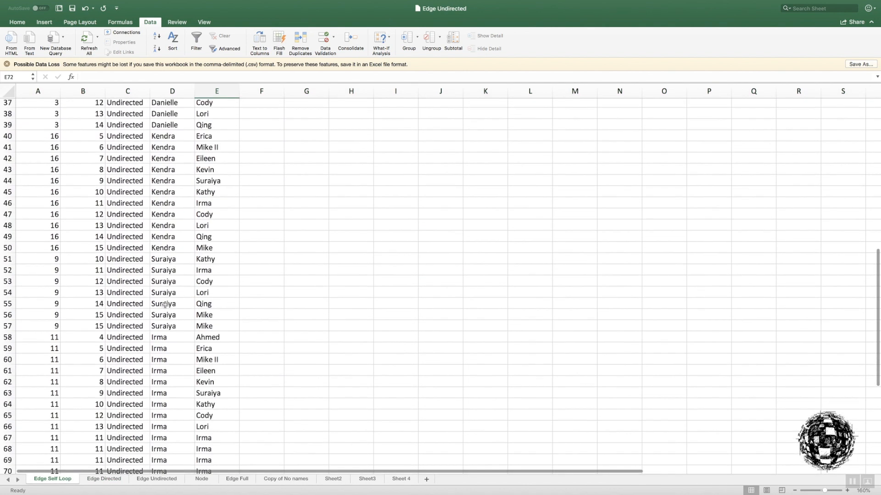
scroll(up, 3)
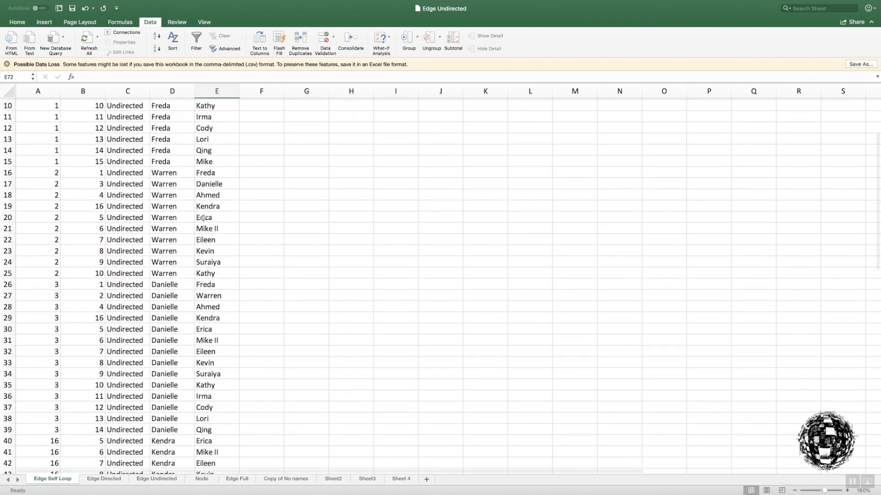
scroll(down, 3)
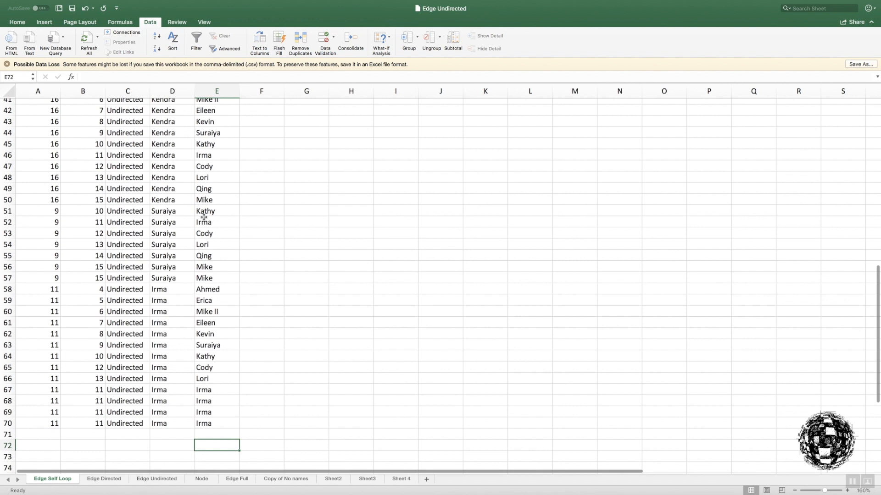
scroll(down, 3)
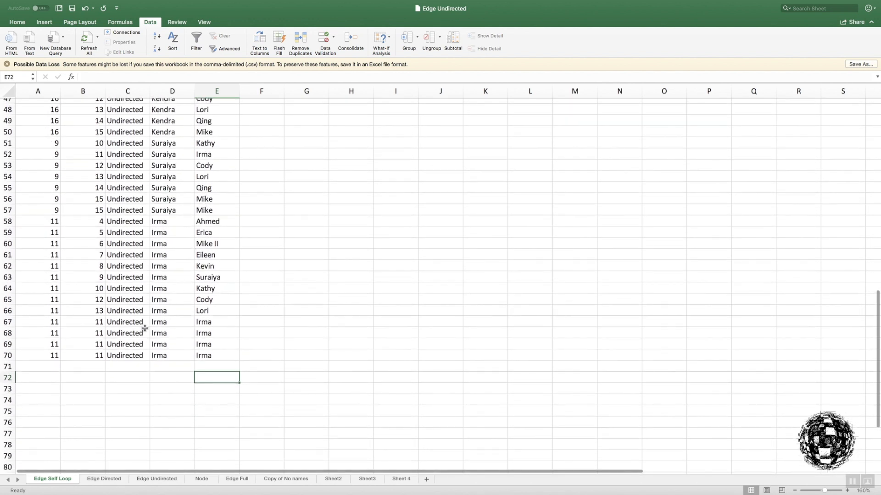
mouse_move(159, 323)
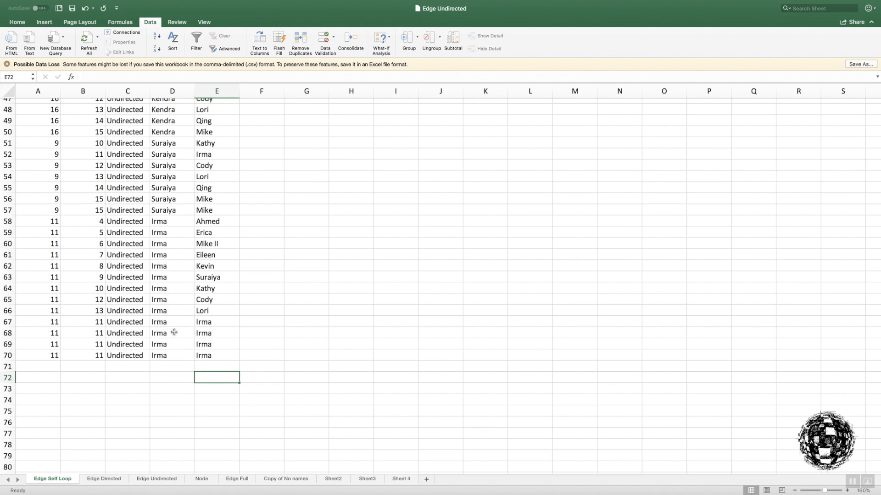
mouse_move(167, 354)
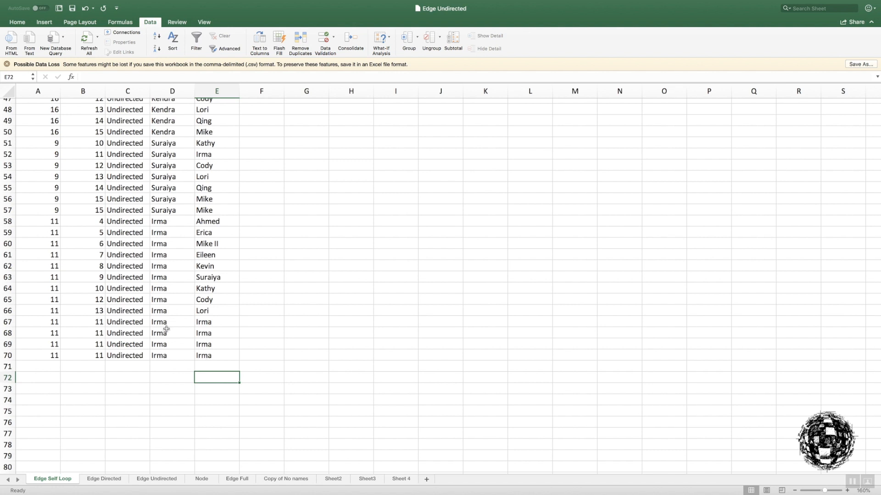
mouse_move(185, 323)
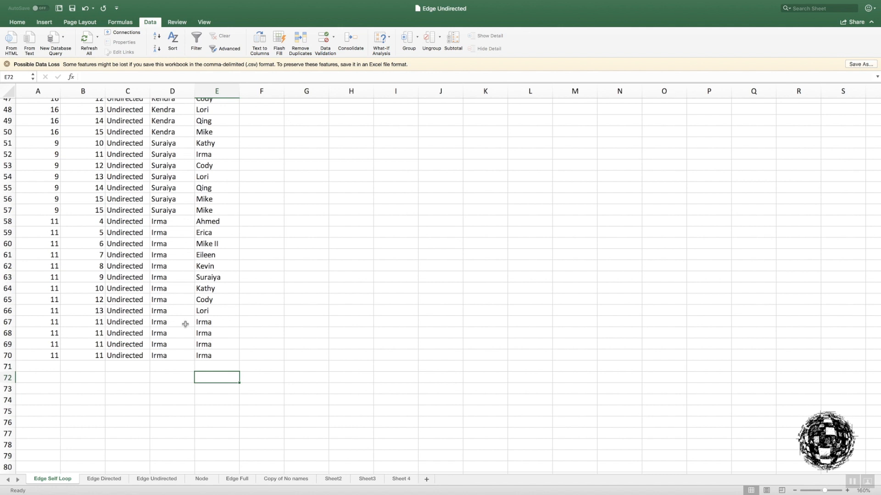
mouse_move(202, 321)
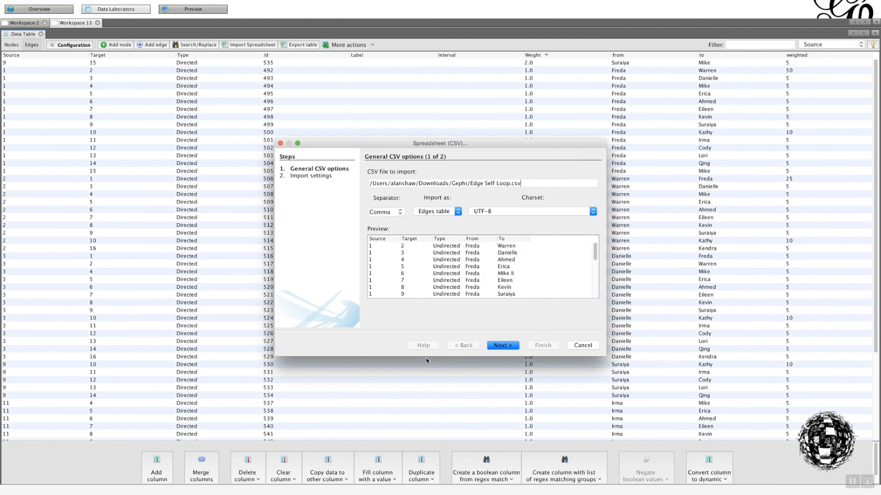
Step: Complete the CSV import with Self-loops kept, placing the edges in a new workspace
click(502, 346)
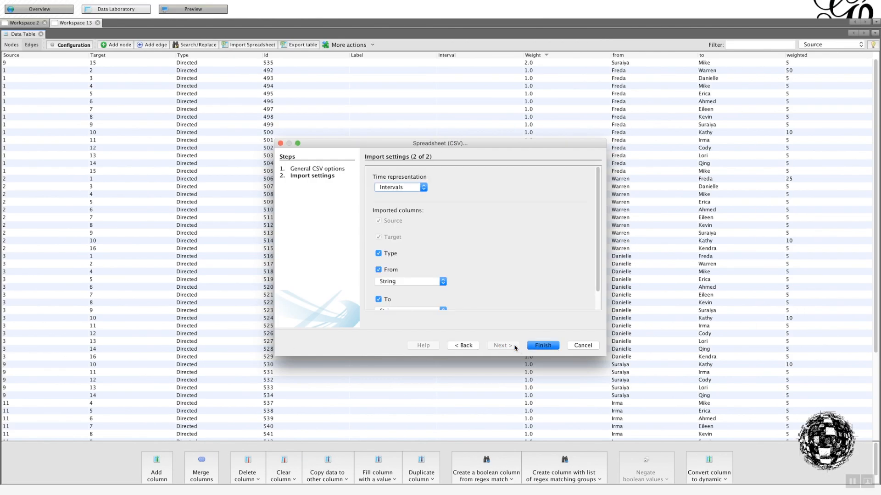
mouse_move(512, 345)
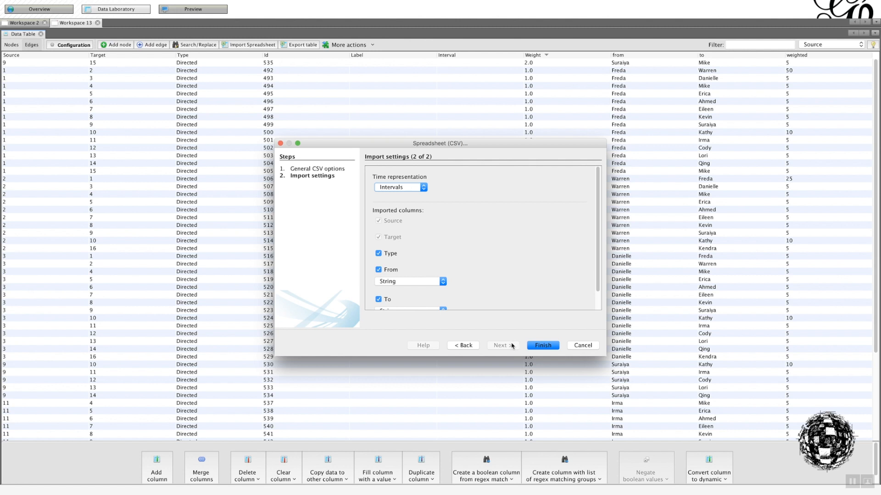
mouse_move(542, 345)
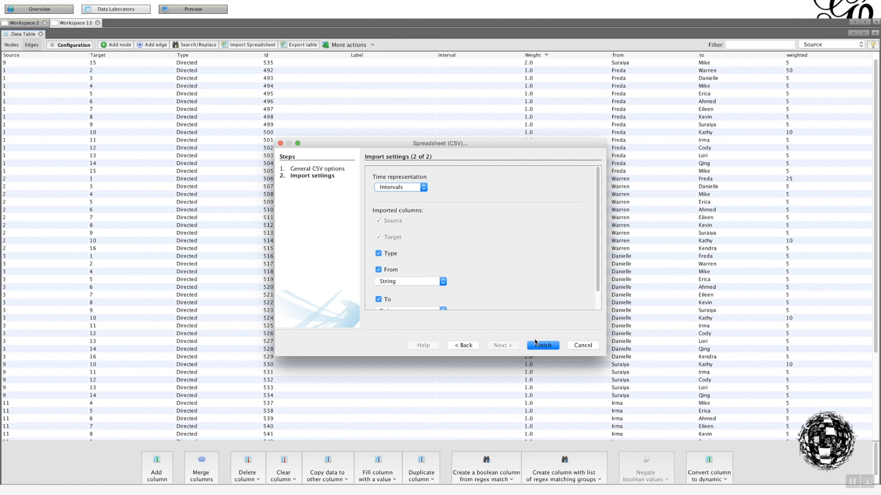
click(541, 345)
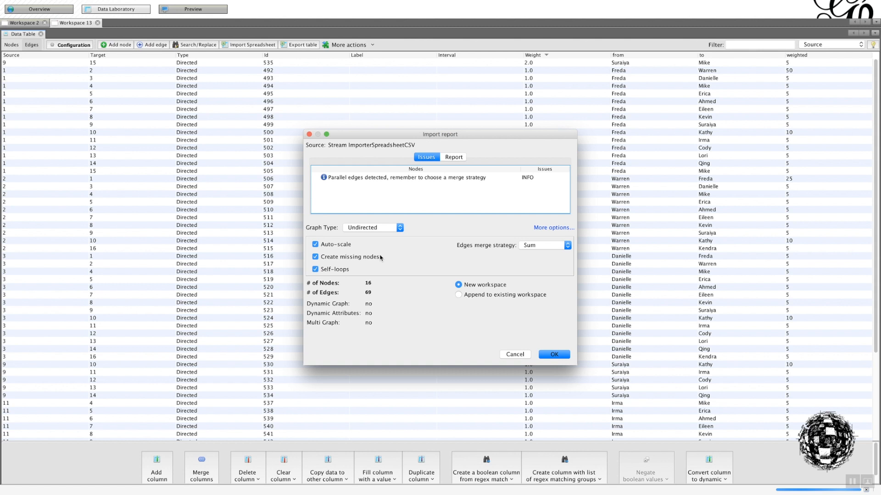
mouse_move(314, 273)
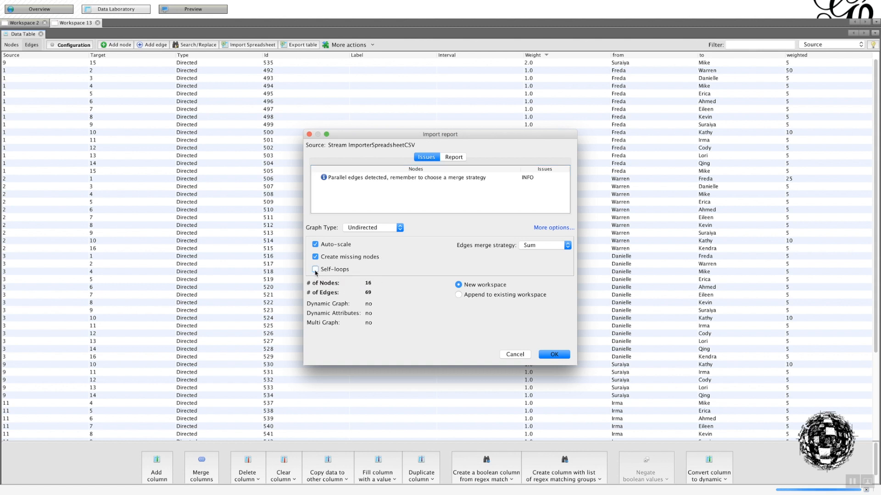
click(315, 269)
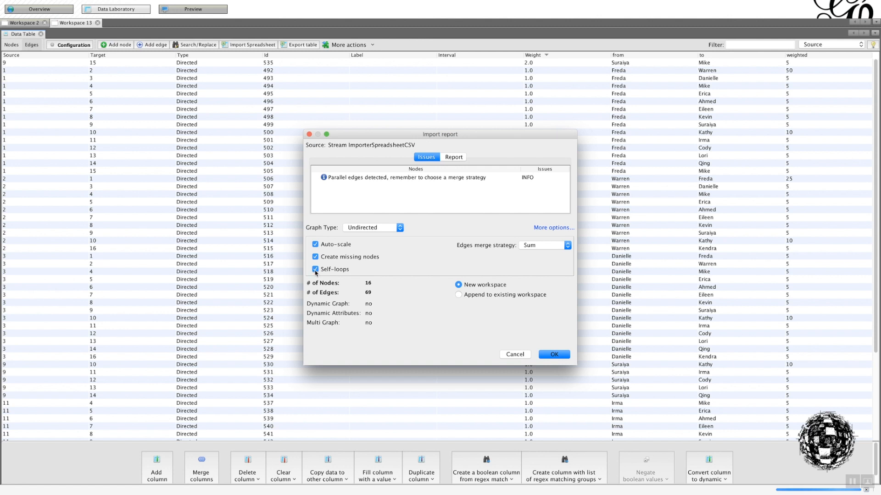
mouse_move(556, 364)
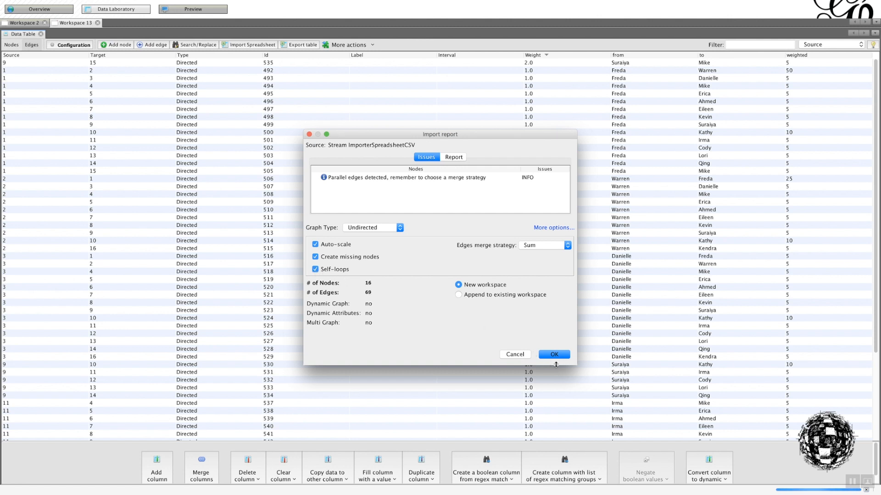
mouse_move(511, 322)
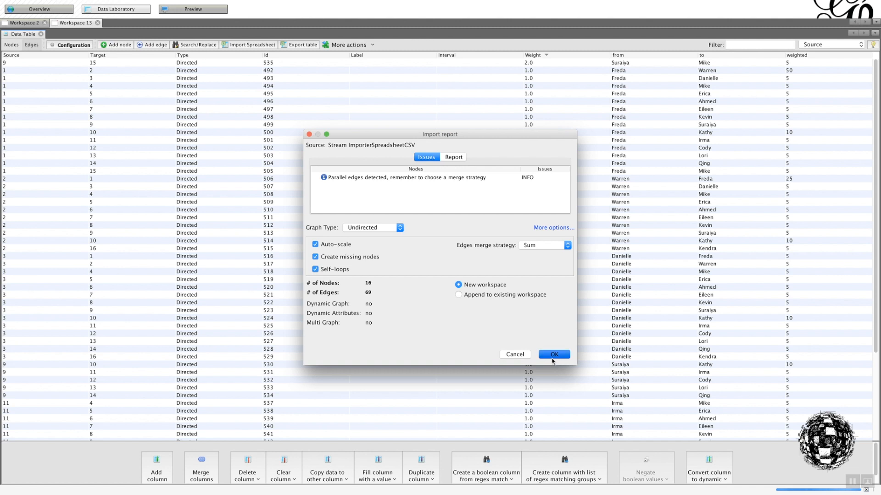
click(553, 354)
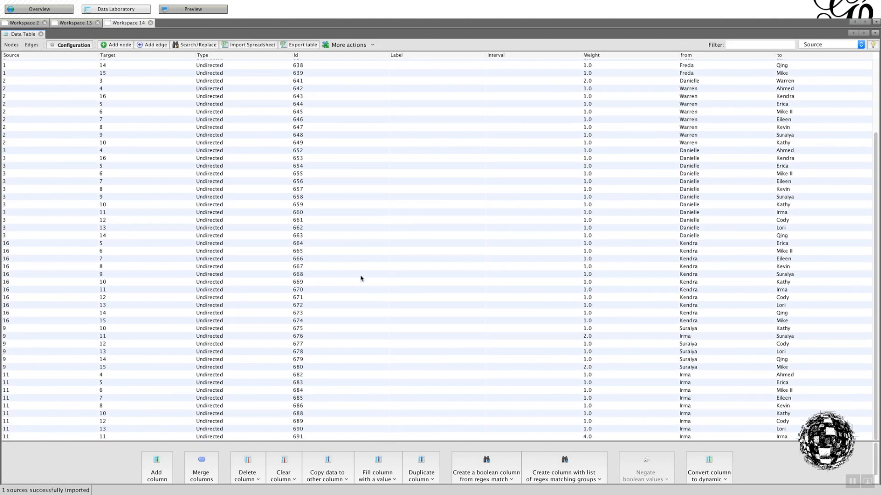
mouse_move(676, 441)
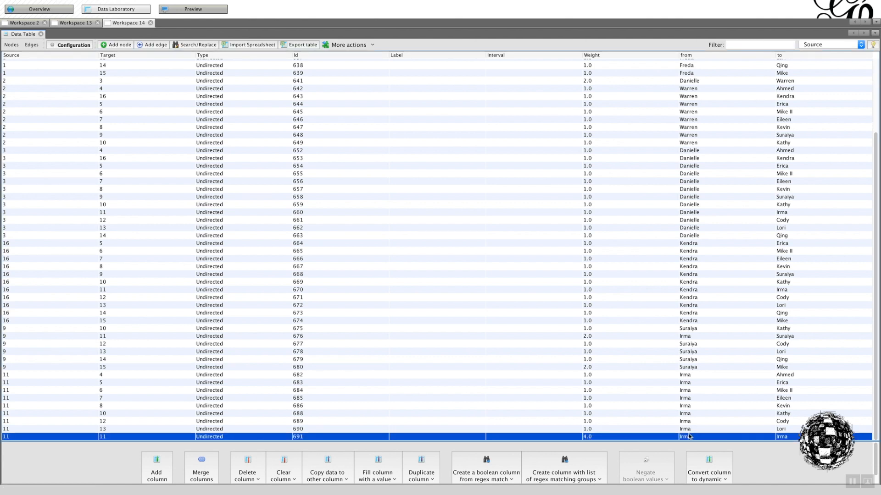
mouse_move(664, 439)
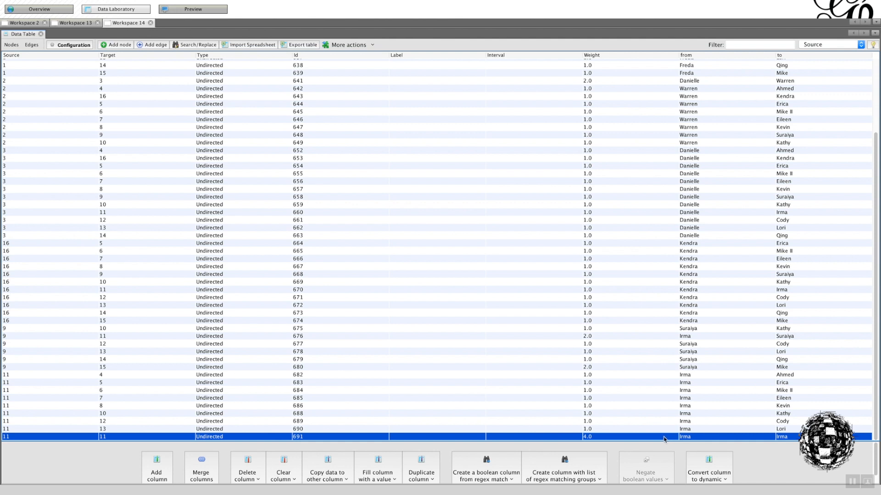
mouse_move(259, 282)
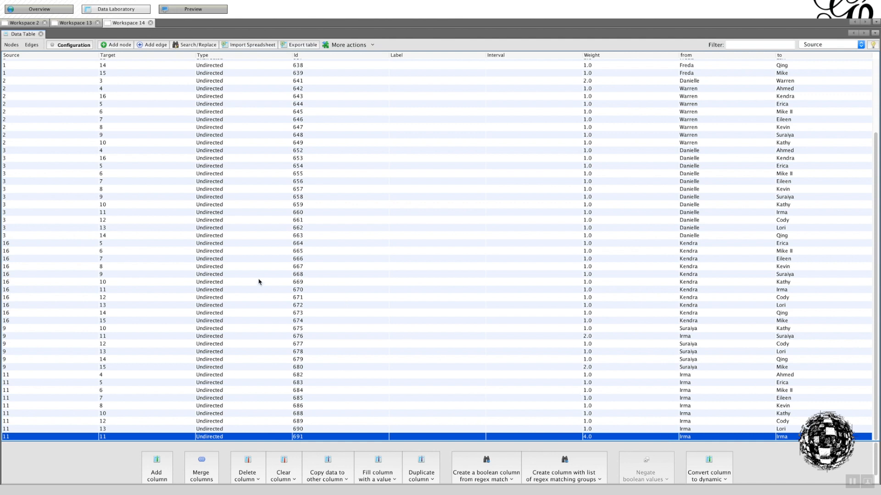
mouse_move(156, 147)
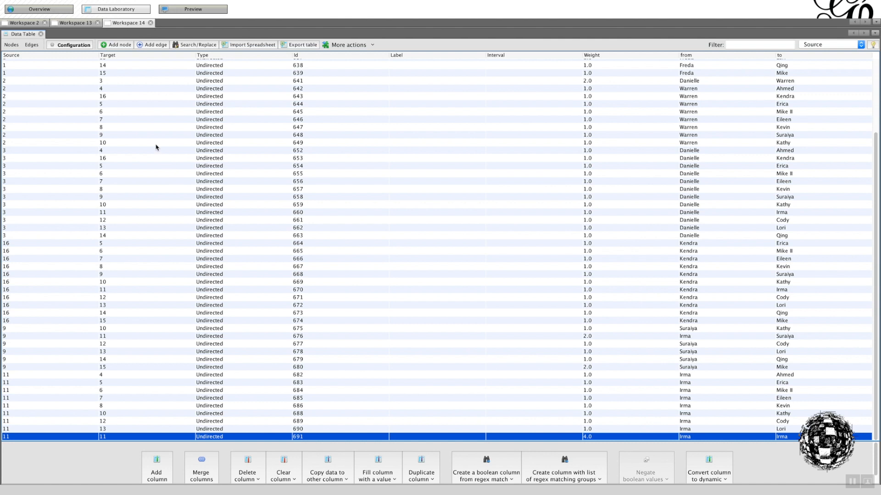
mouse_move(145, 29)
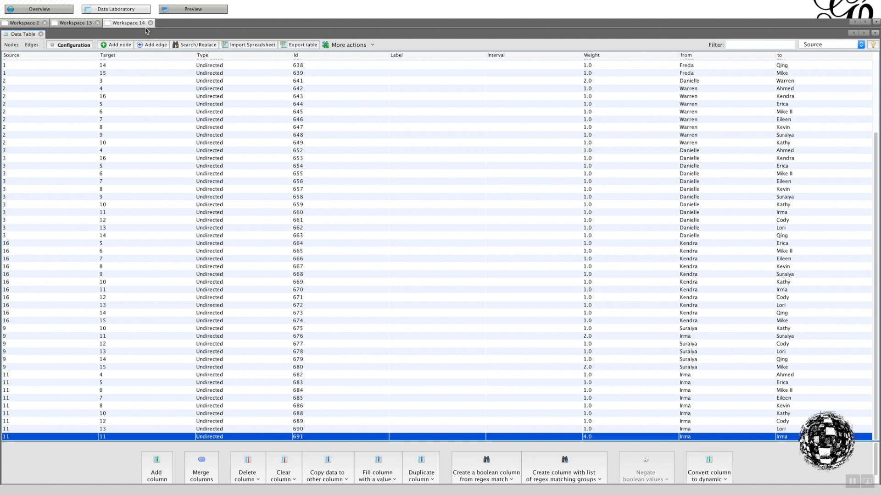
Step: Re-import Edge Self Loop.csv into a new workspace with Self-loops unchecked
click(249, 44)
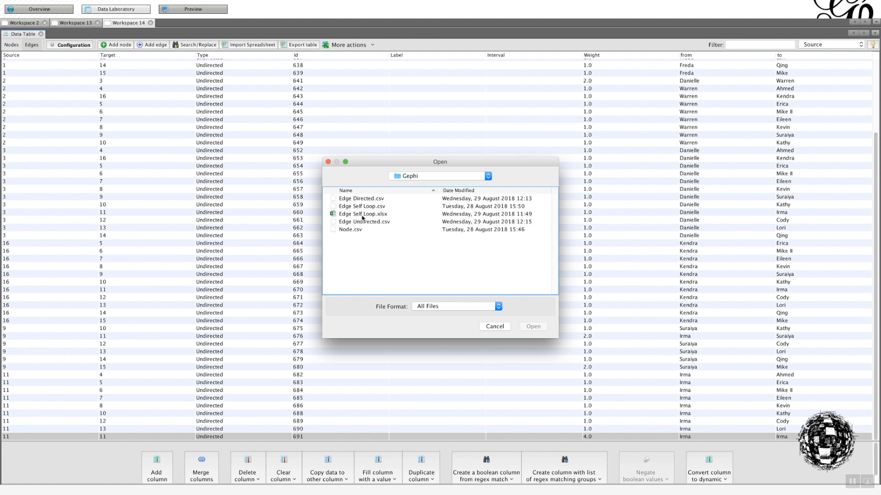
click(493, 327)
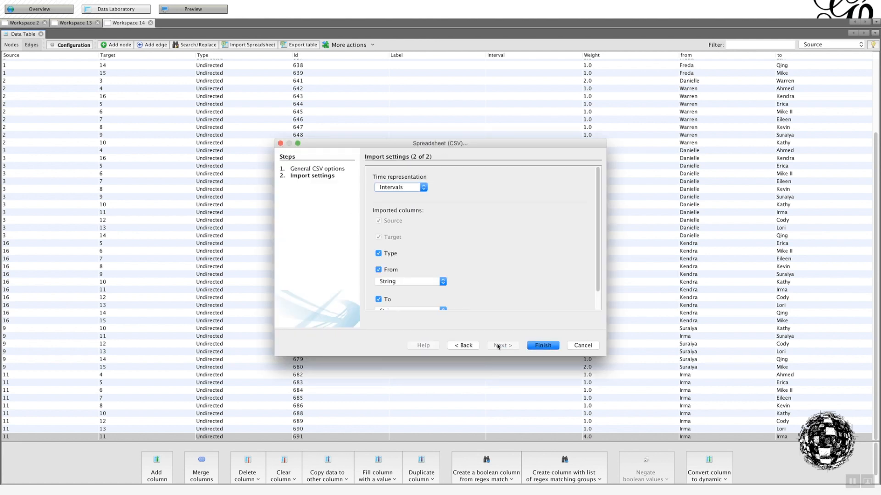
click(541, 345)
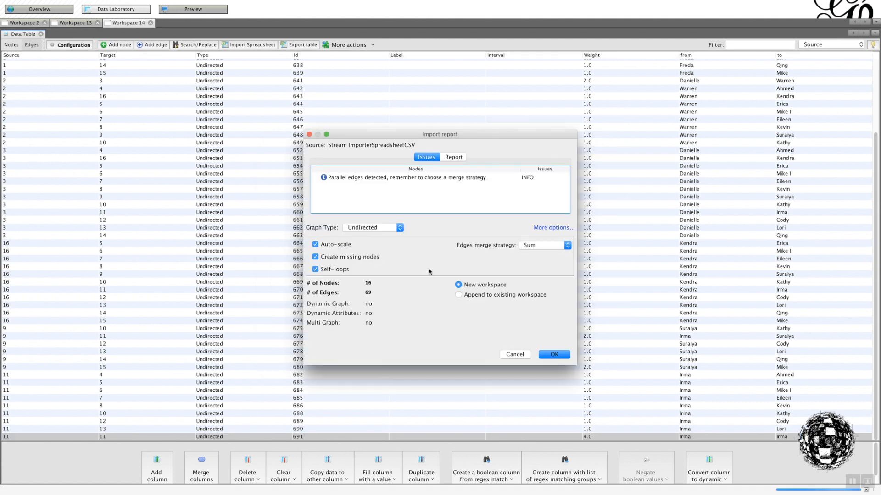
click(315, 269)
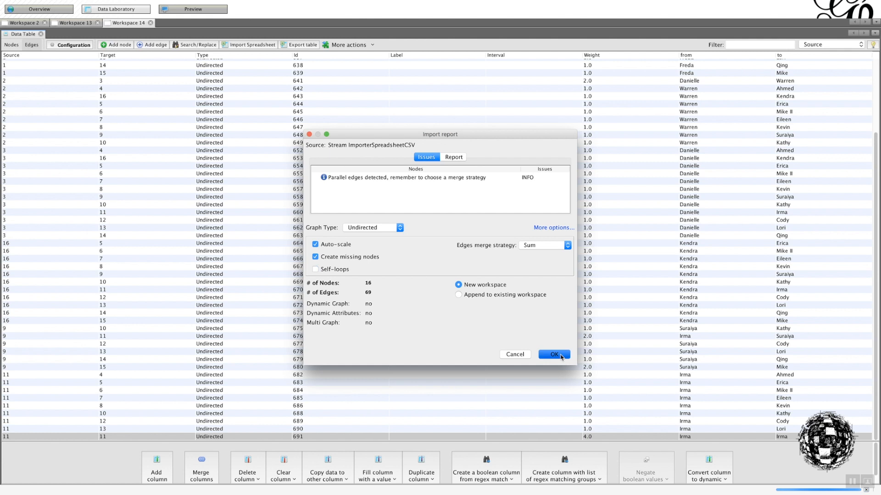
click(554, 354)
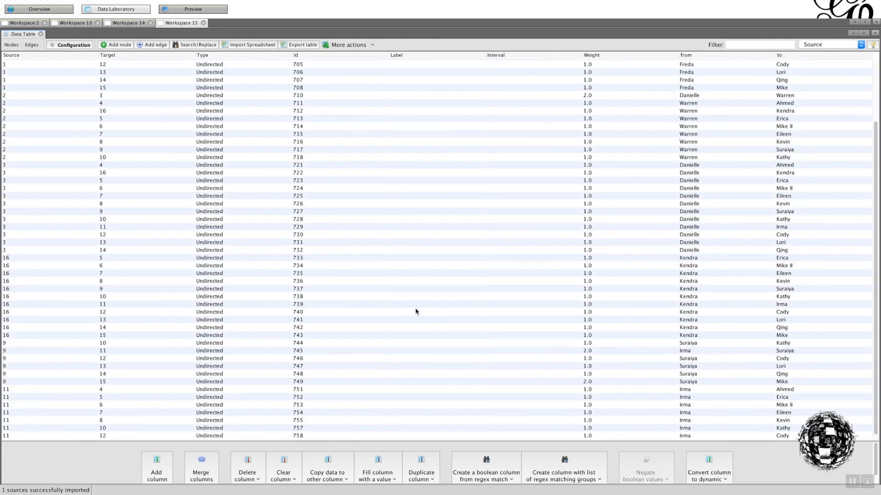
Step: Sort the edge table by Weight descending so the five weight-2 edges such as Warren–Freda come first
scroll(down, 3)
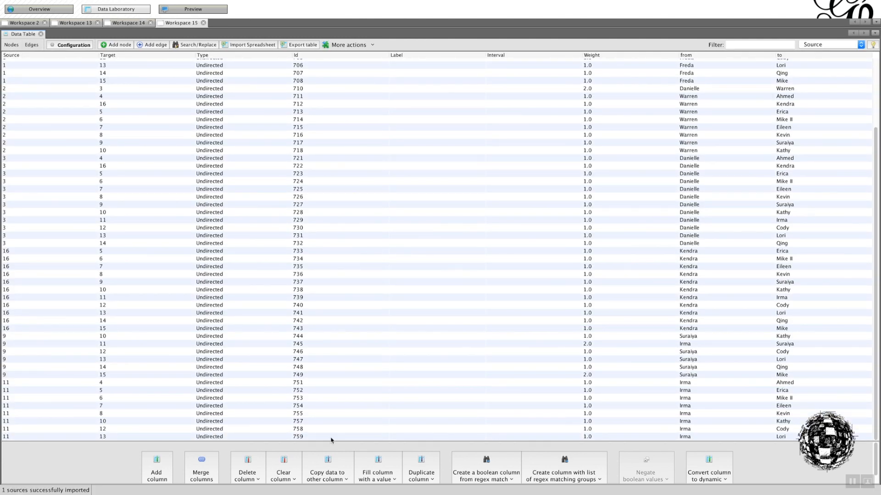
mouse_move(631, 439)
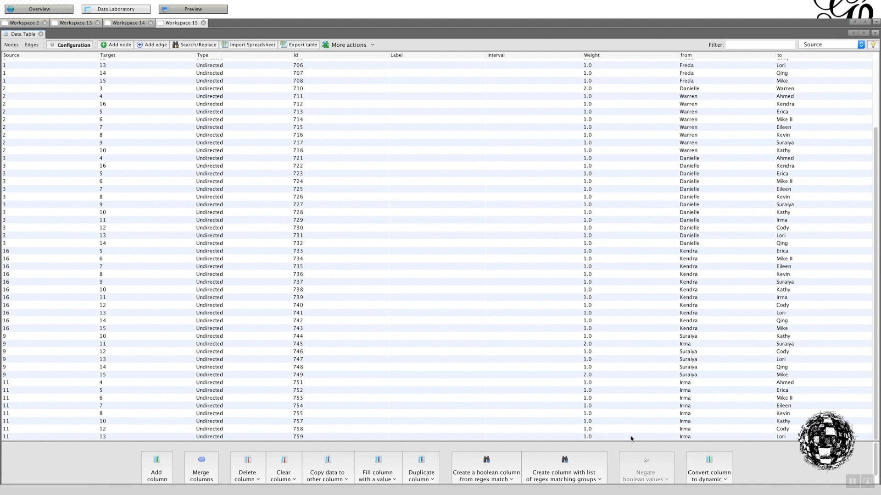
mouse_move(674, 441)
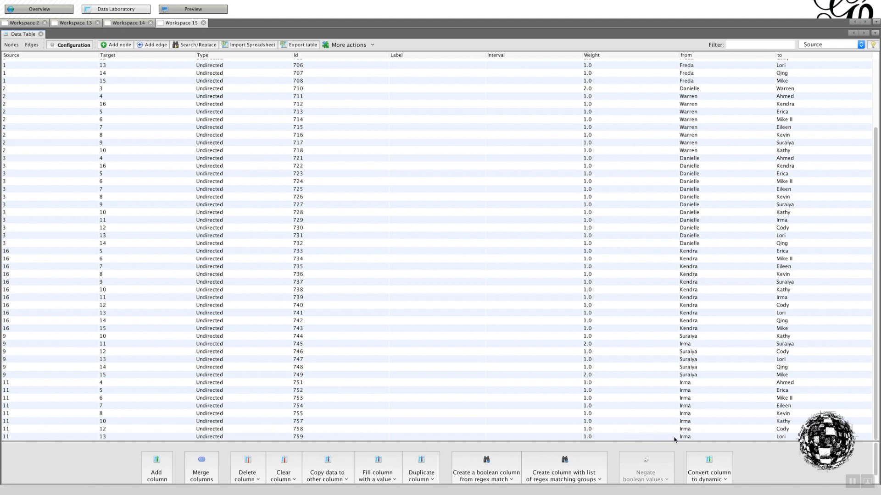
mouse_move(612, 449)
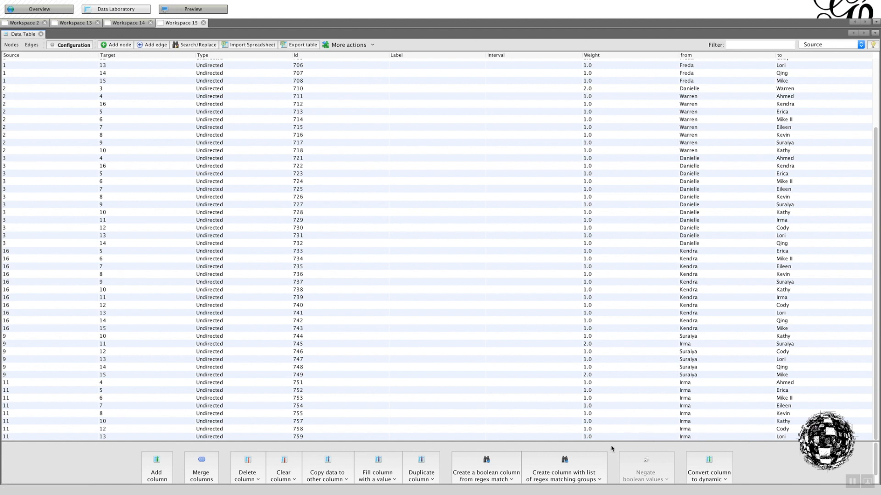
mouse_move(596, 54)
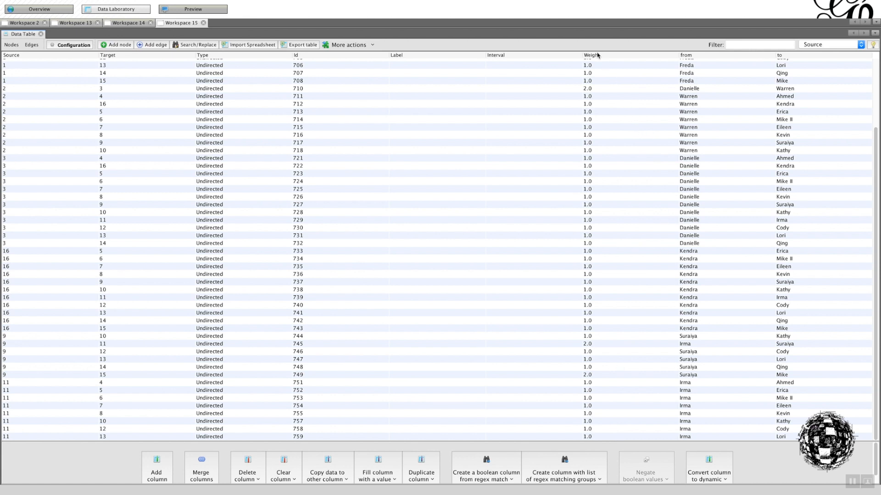
click(590, 55)
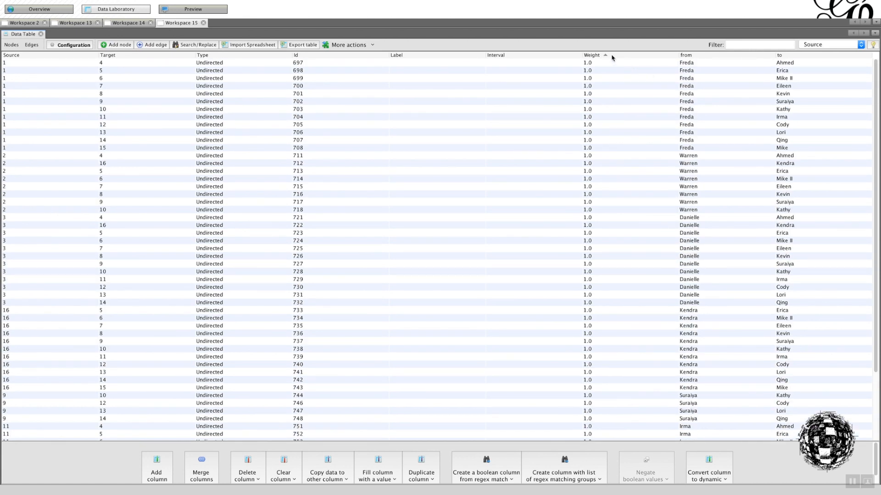
mouse_move(594, 65)
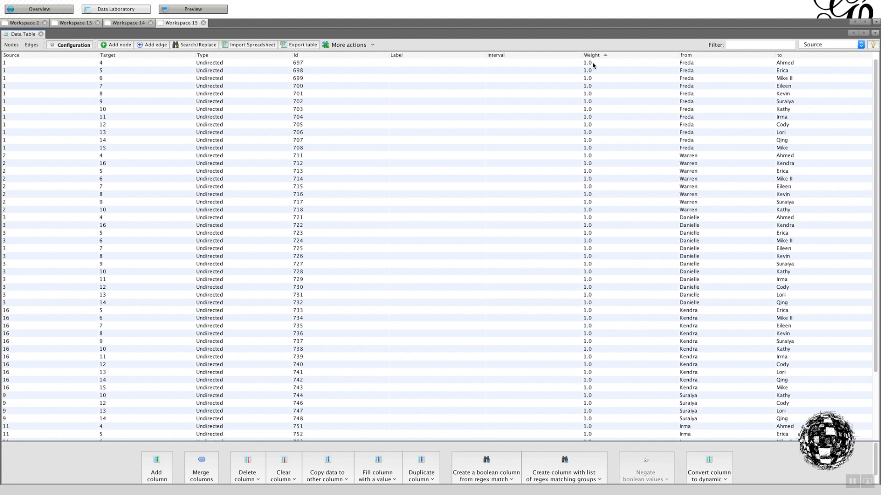
click(591, 55)
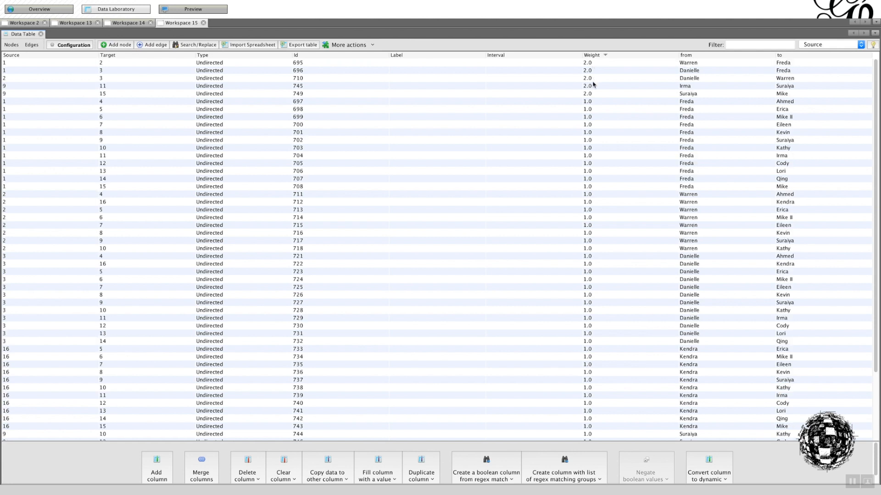
mouse_move(567, 89)
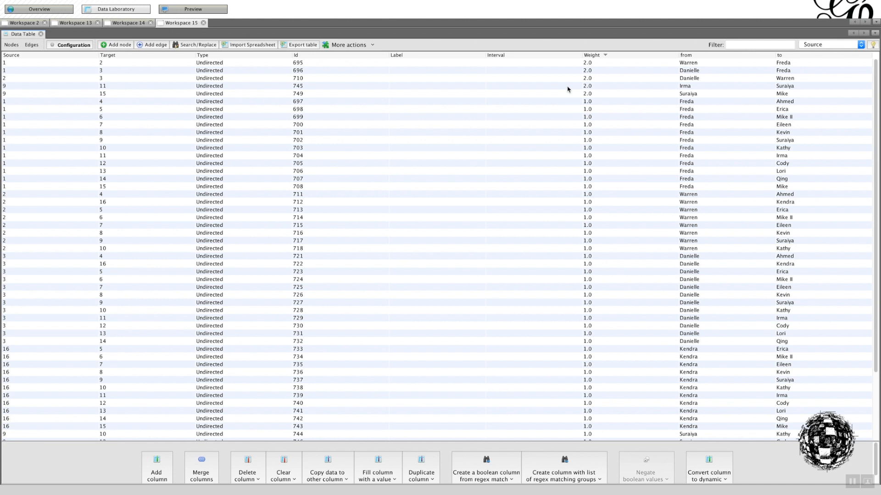
mouse_move(543, 94)
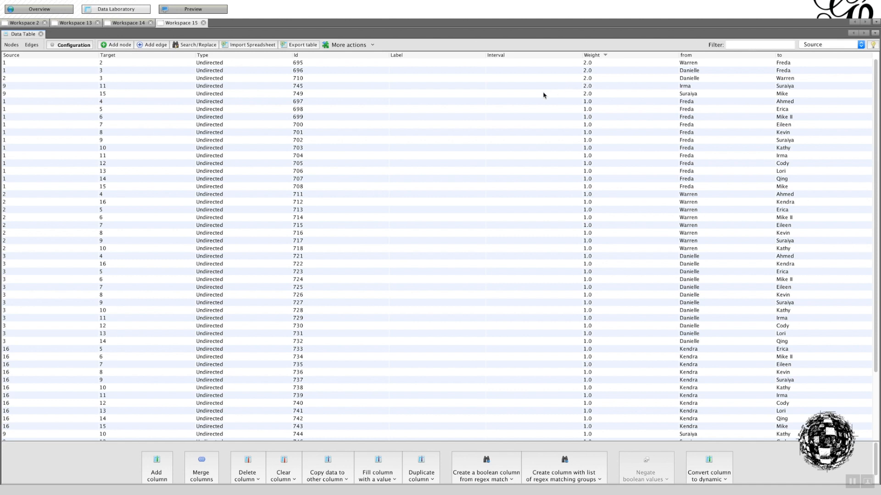
mouse_move(525, 112)
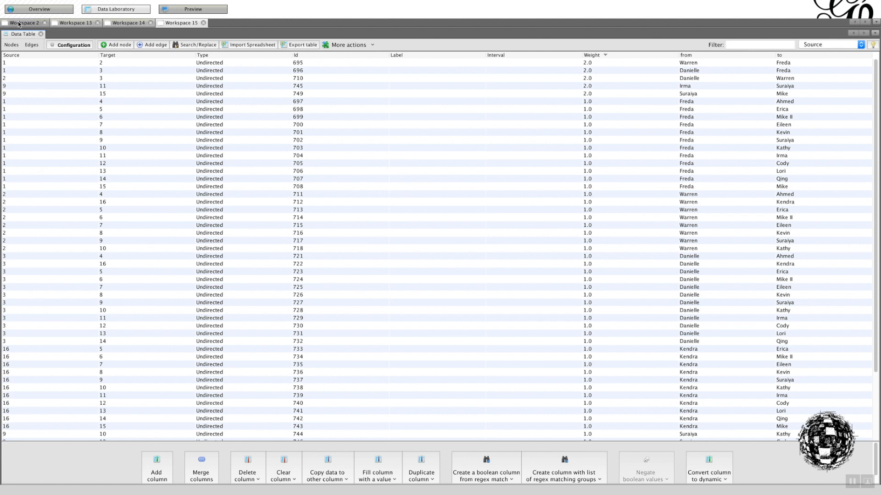
Step: Return to Overview showing the labelled undirected graph of 16 nodes and 61 edges
click(39, 8)
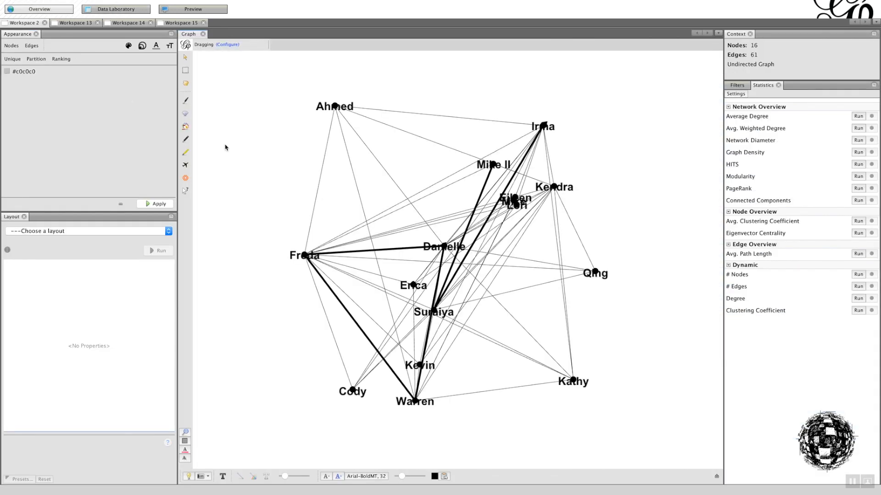
mouse_move(99, 234)
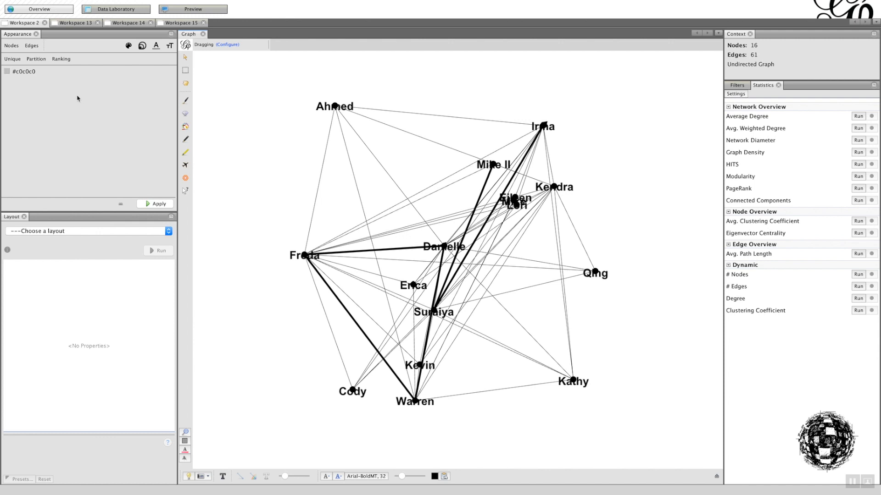
mouse_move(666, 90)
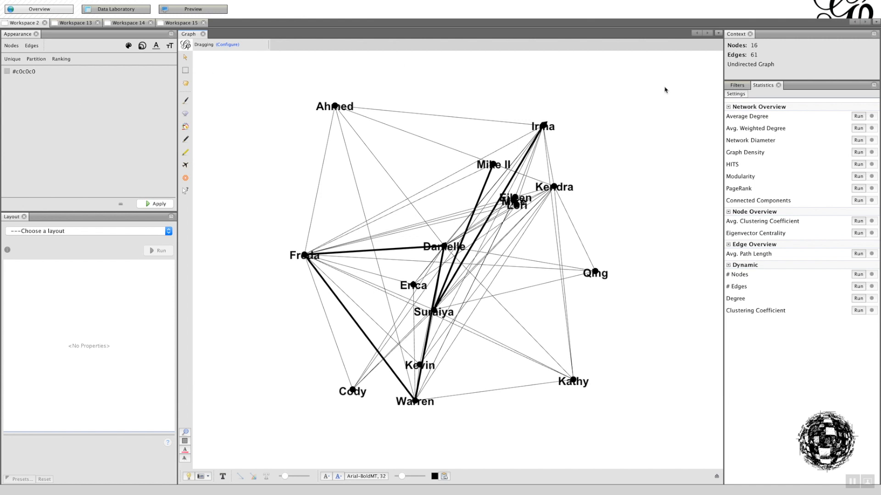
mouse_move(770, 154)
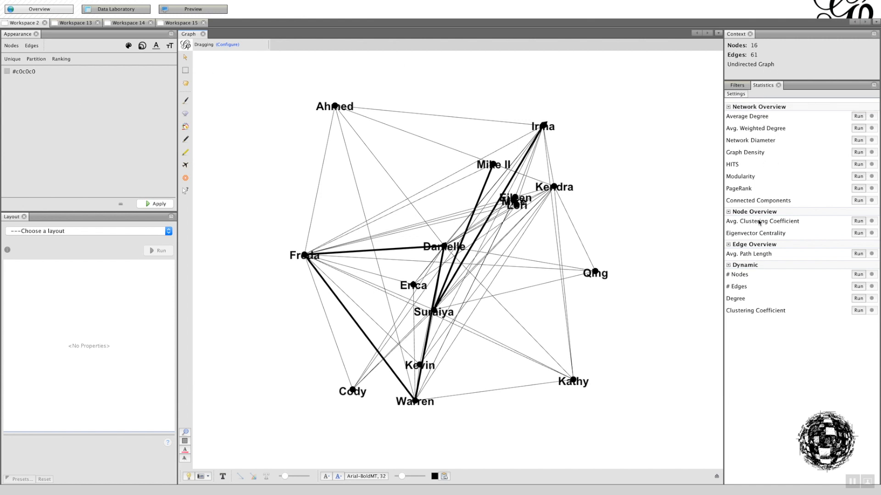
mouse_move(736, 286)
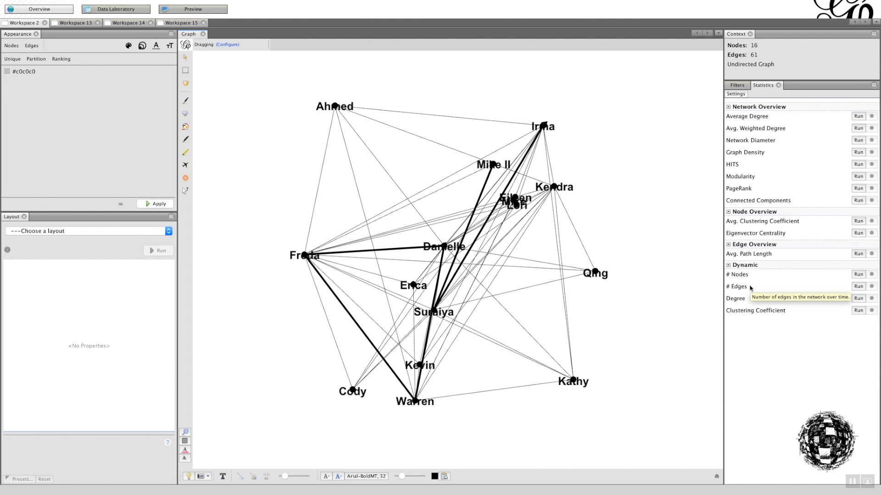
mouse_move(749, 288)
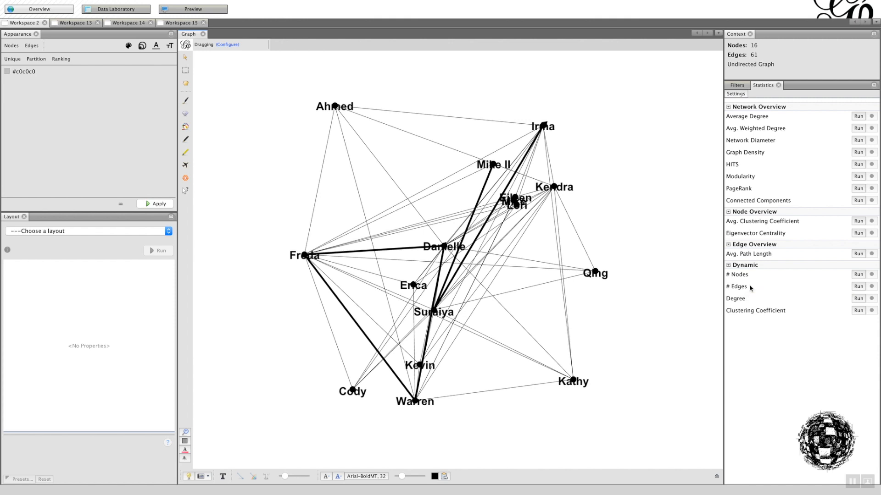